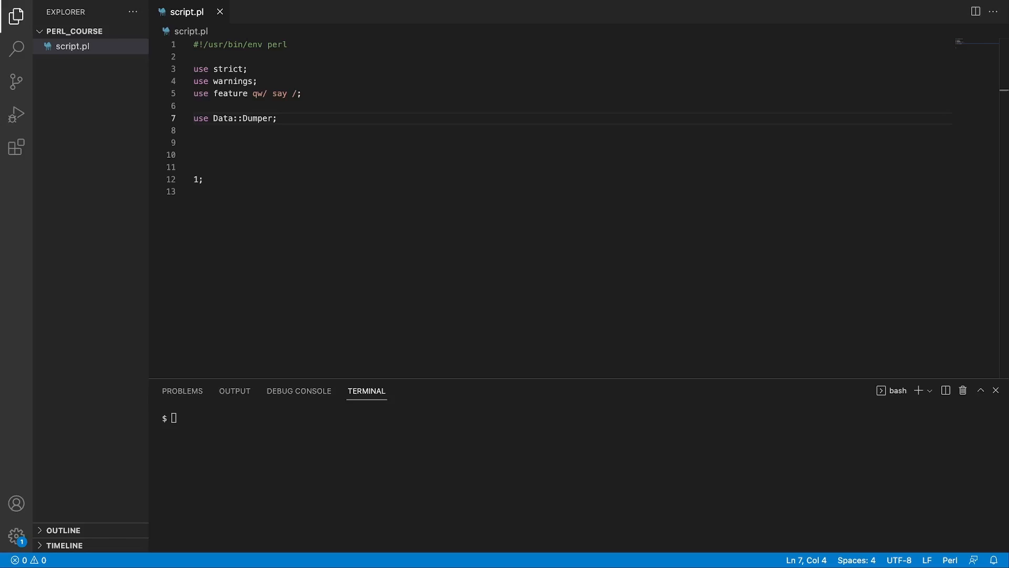
Step: Delete the 'use Data::Dumper;' line from script.pl, leaving a blank line
click(242, 142)
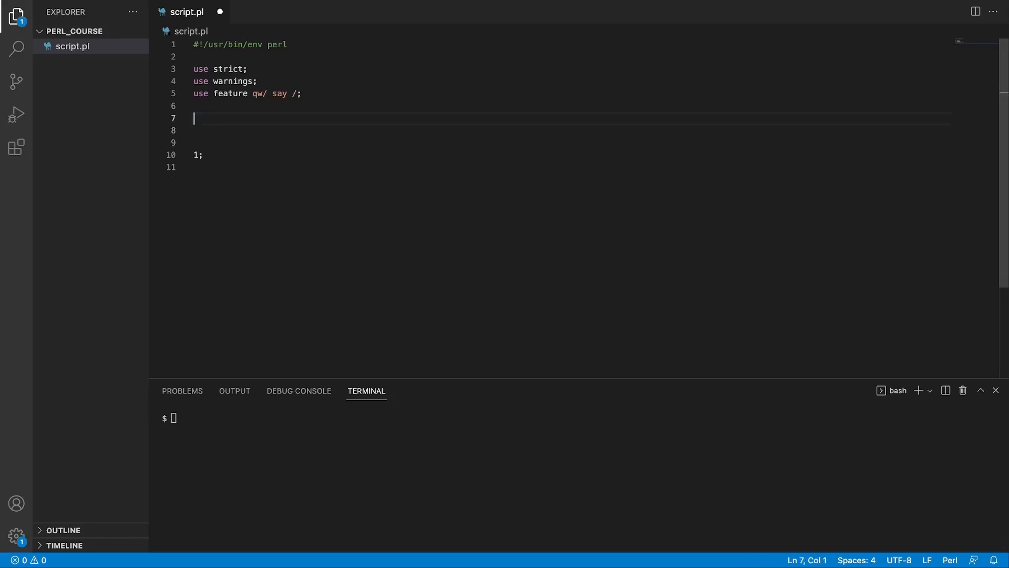
text(use I)
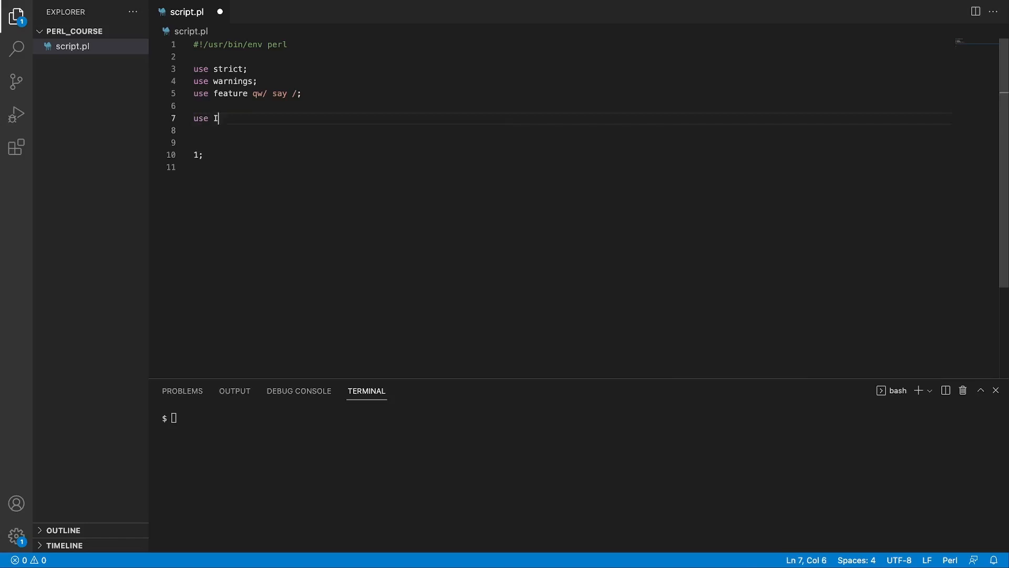
text(DoNotExist;)
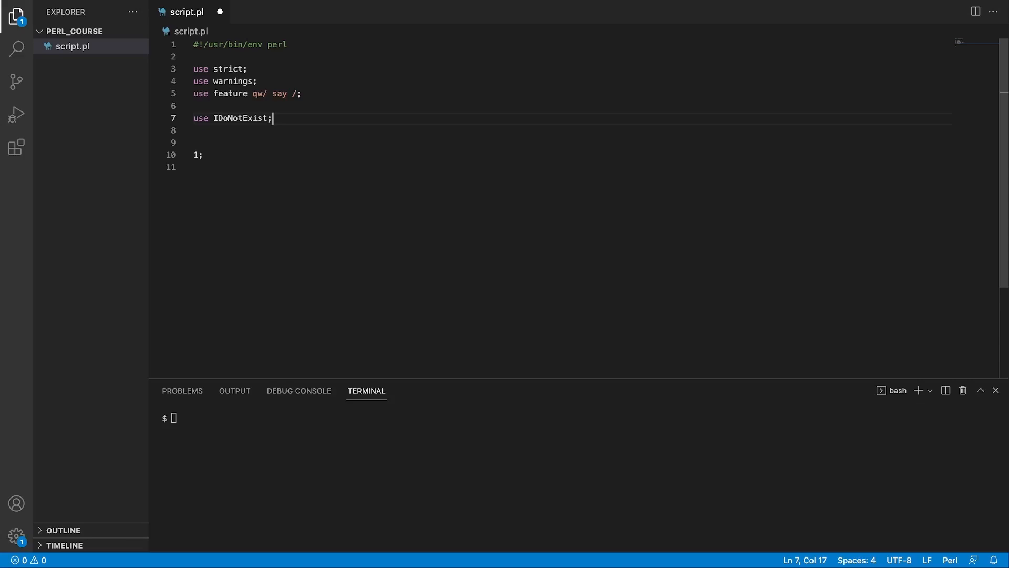
key(ctrl+s)
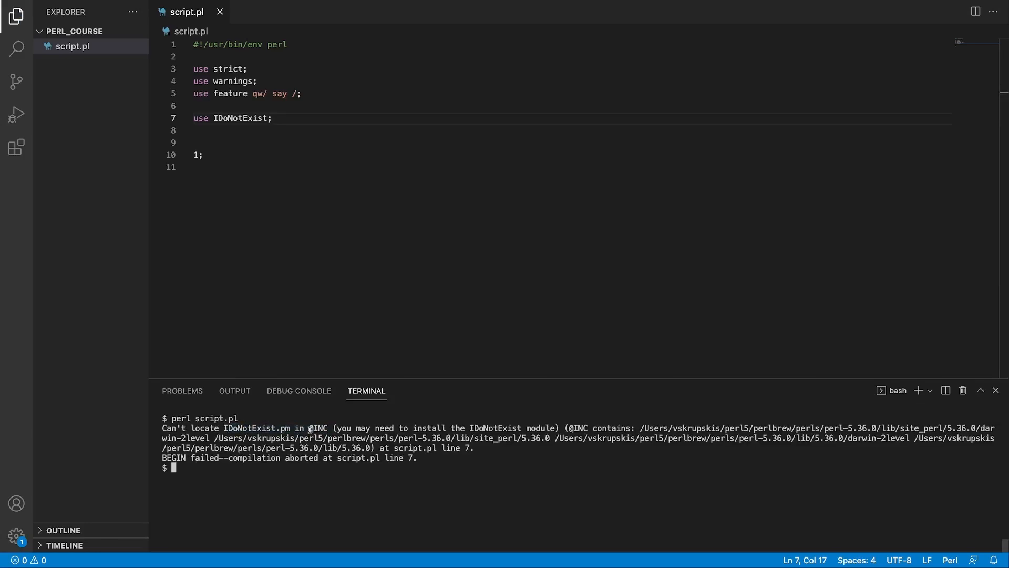
double_click(317, 428)
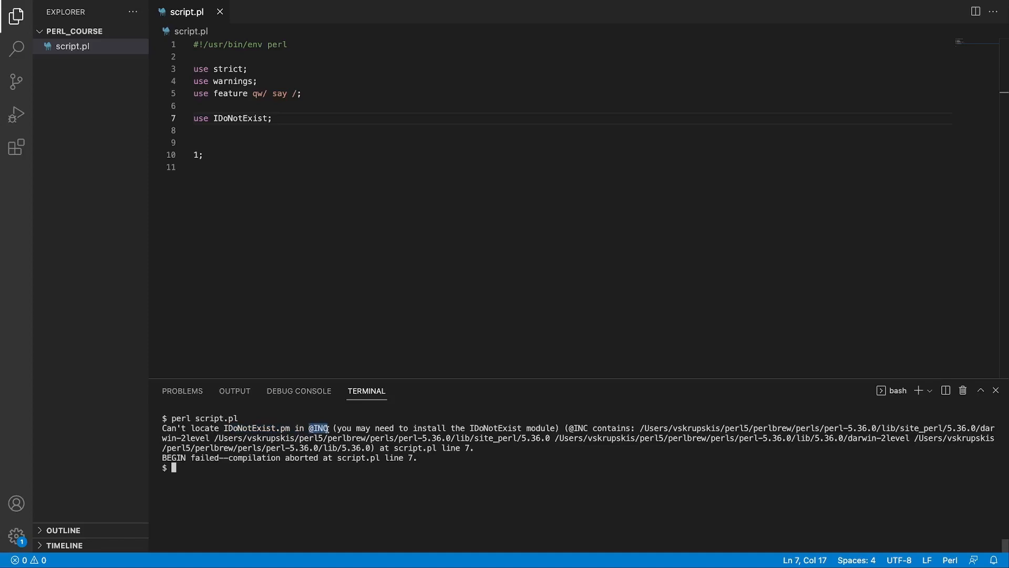
mouse_move(315, 437)
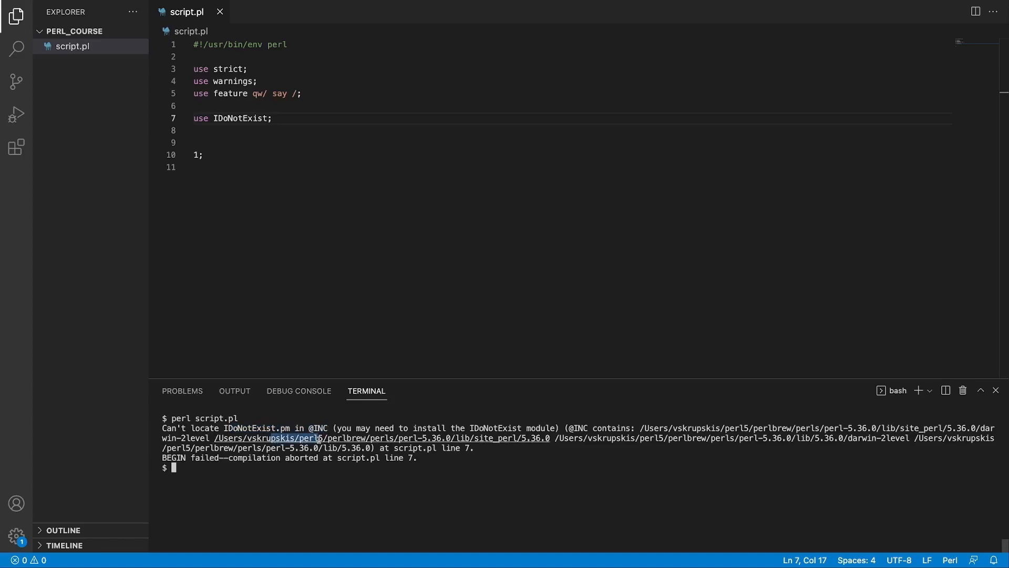
mouse_move(303, 437)
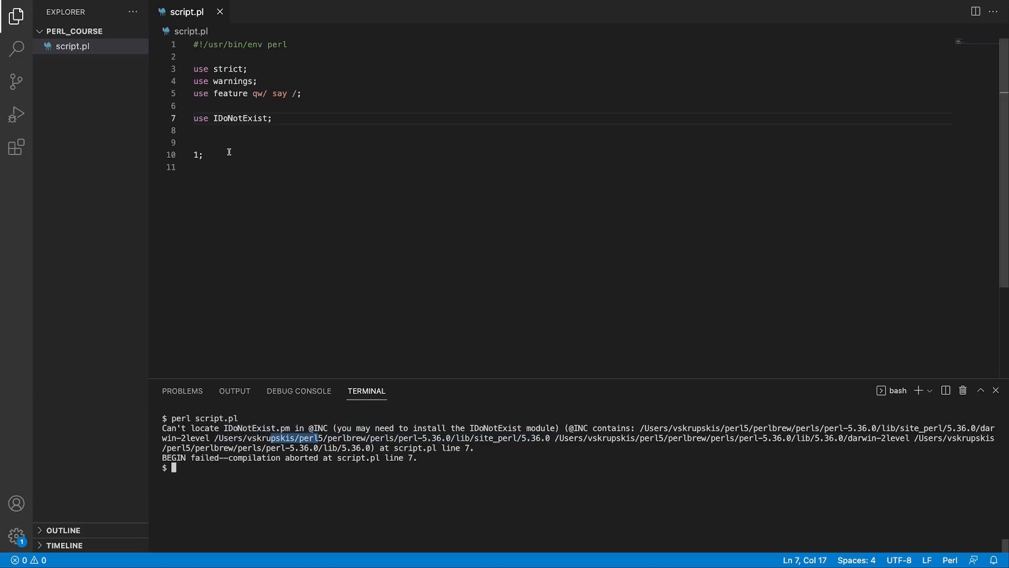
Step: Wrap 'use IDoNotExist;' in an if ( 1 > 2 ) block, rerun it, then start a BEGIN block below
key(Enter)
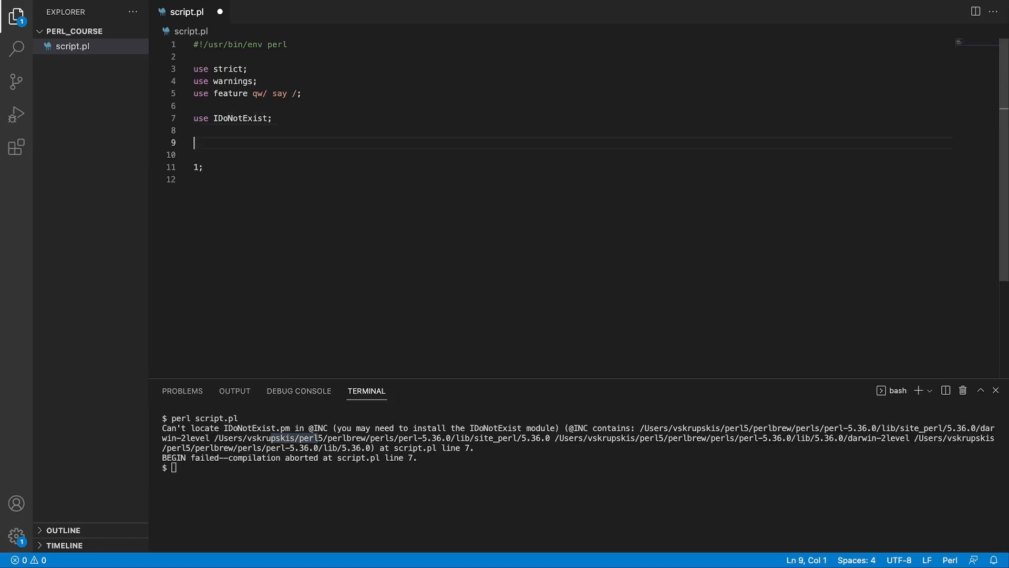
text(if)
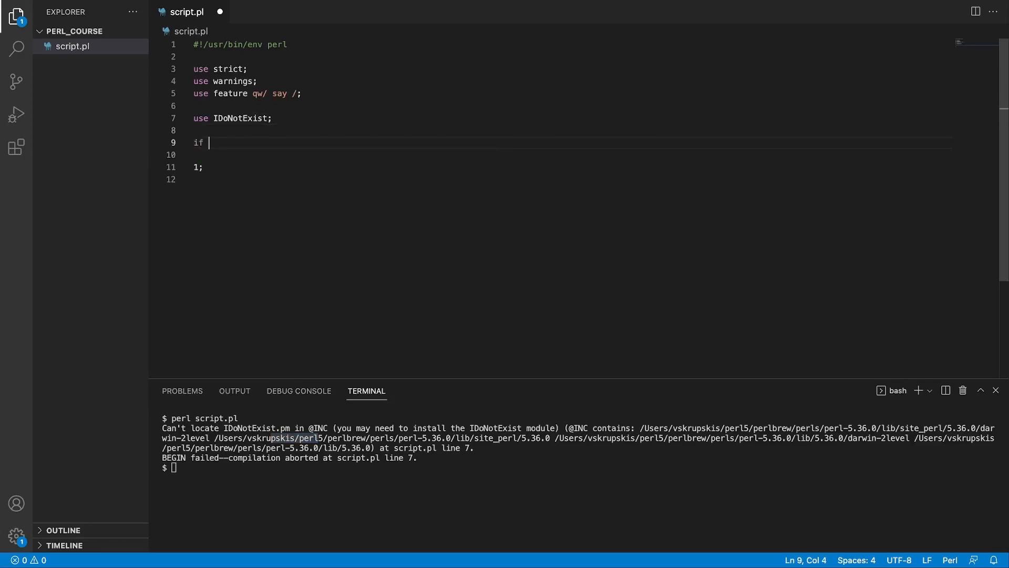
text(( 1 ))
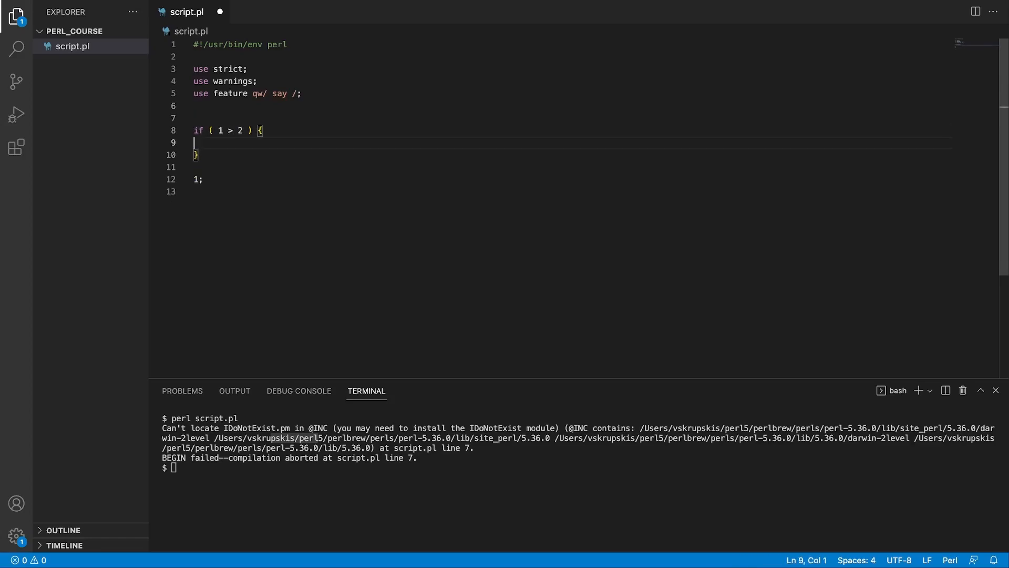
text(use IDoNotExist;)
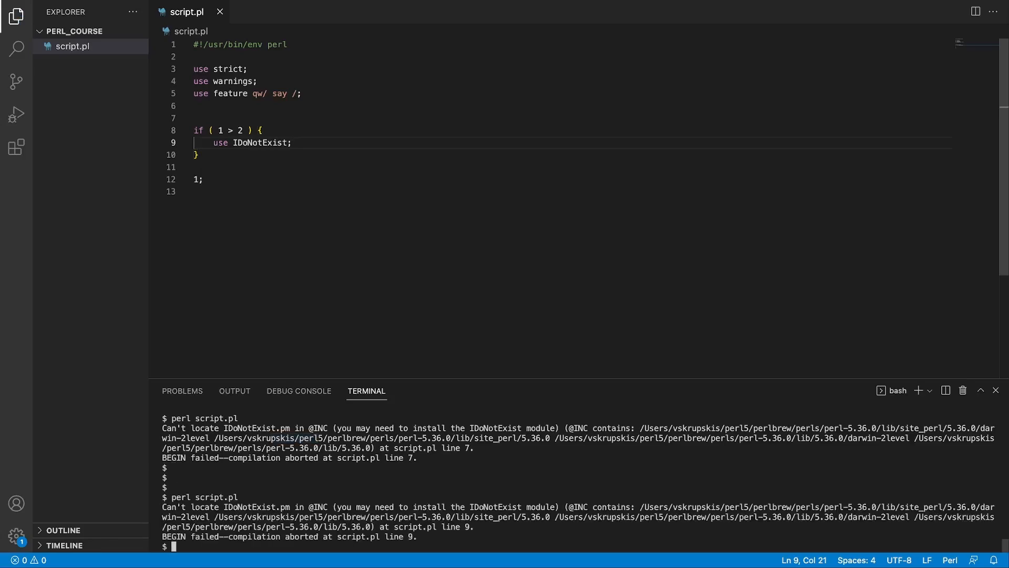
mouse_move(200, 130)
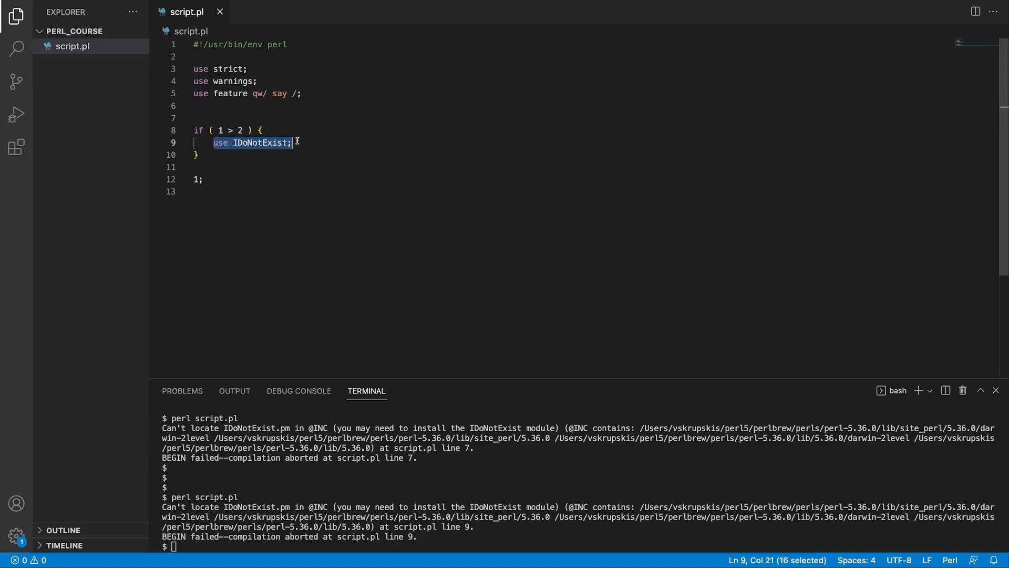
text(BEGIN {};)
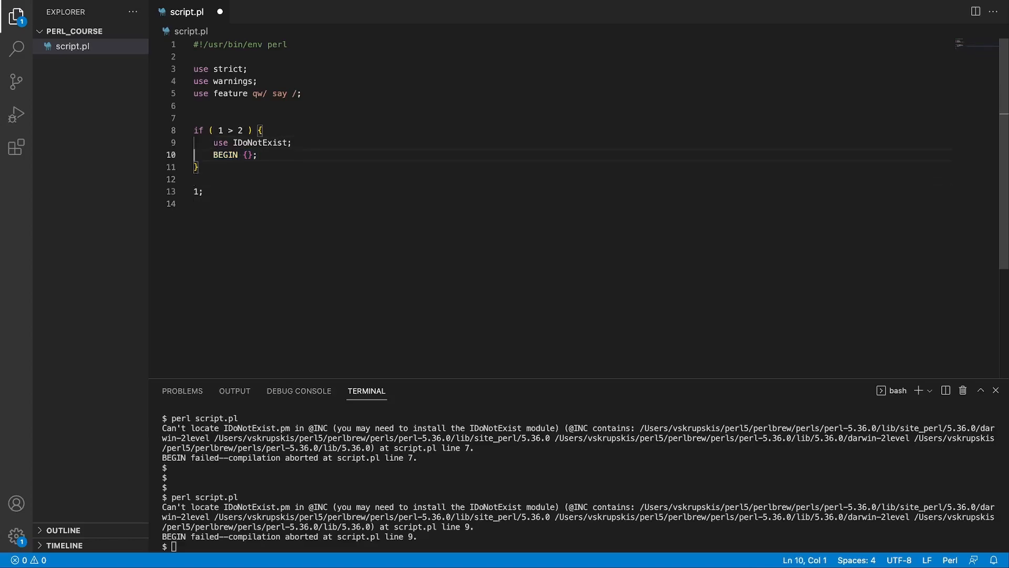
Step: Replace 'use' with 'require IDoNotExist' inside the if block so the script runs cleanly
double_click(252, 142)
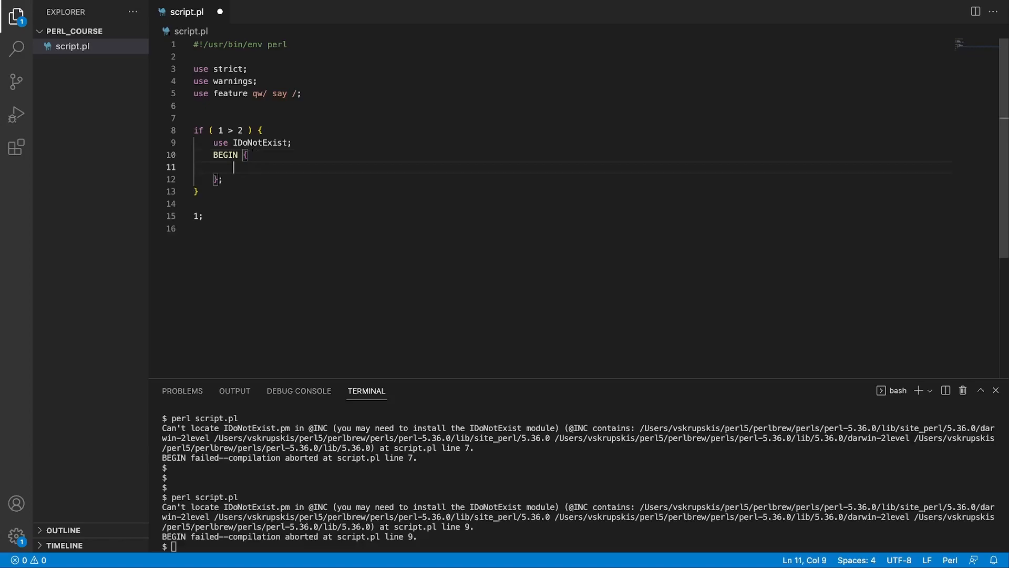
text(require ID)
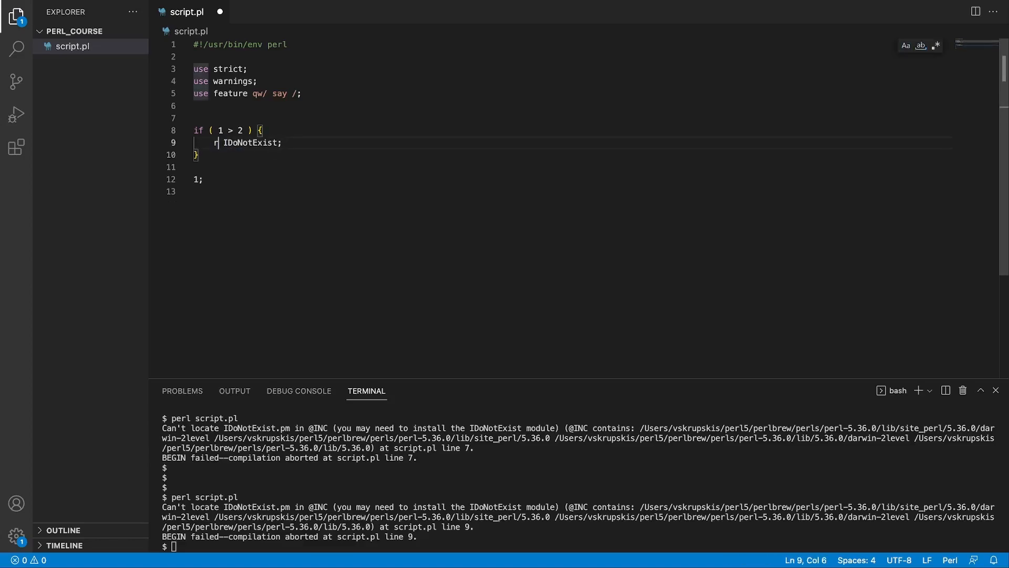
text(equire)
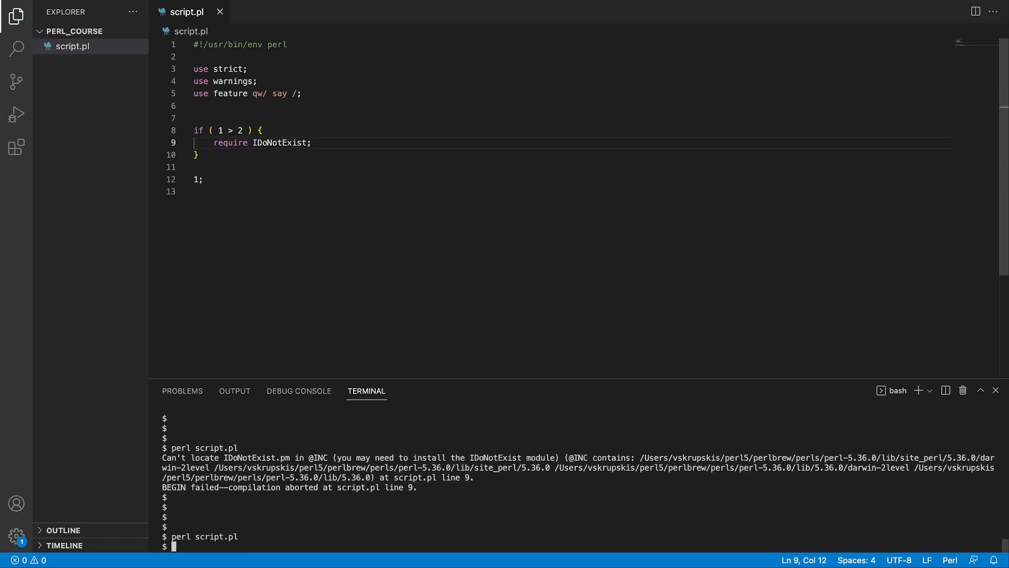
Step: Remove the if ( 1 > 2 ) wrapper around require IDoNotExist and rerun to get the Can't locate error
click(214, 142)
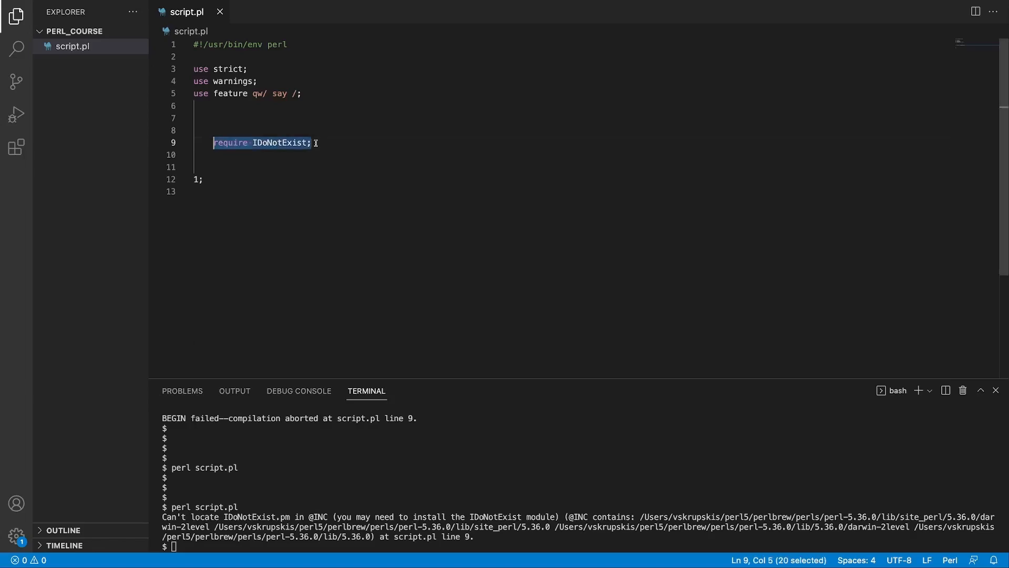
Step: Write notes mapping 'use Data::Dumper' to the quoted path 'Data/Dumper.pm'
text(@INC)
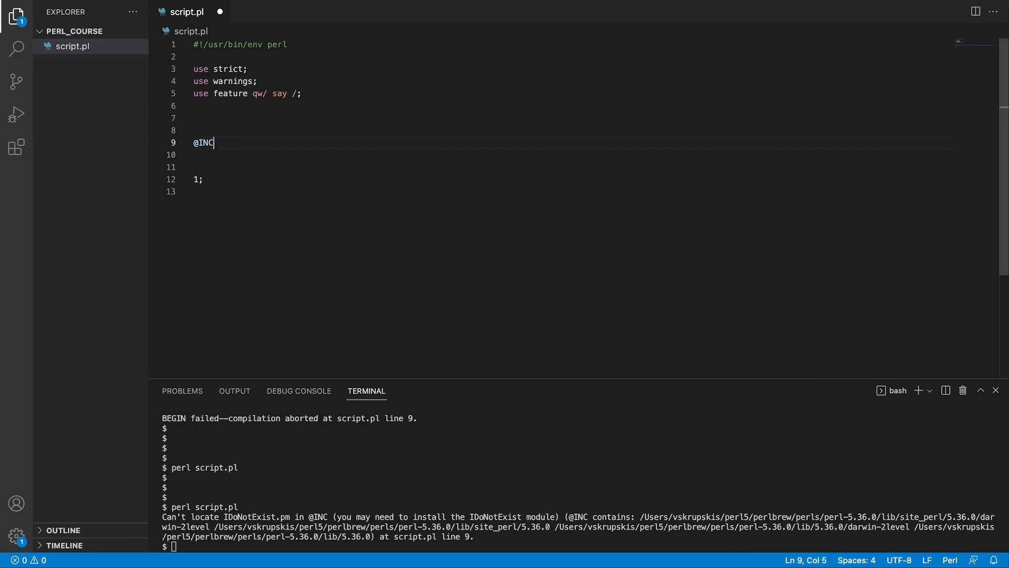
text(= ()
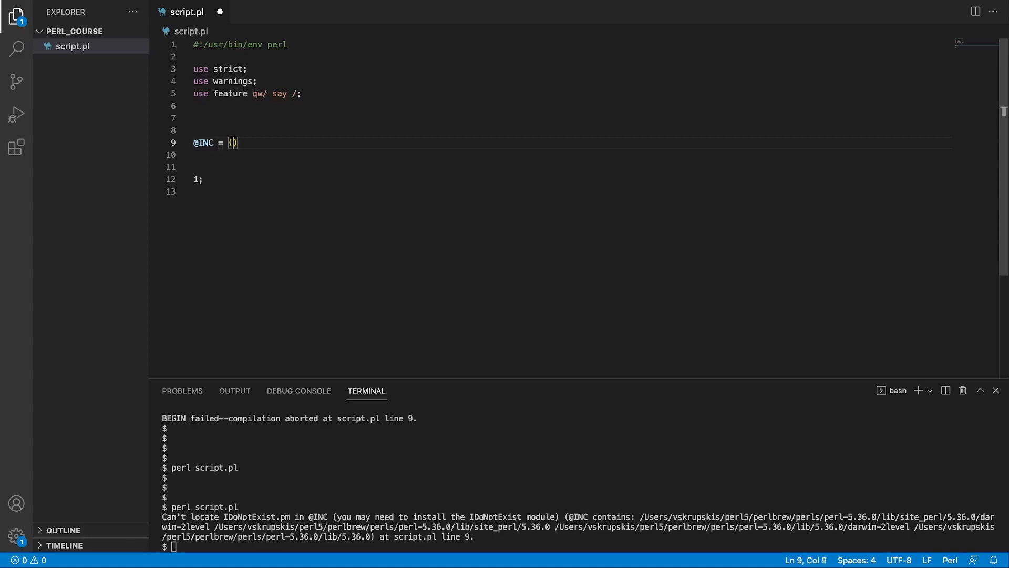
key(Home)
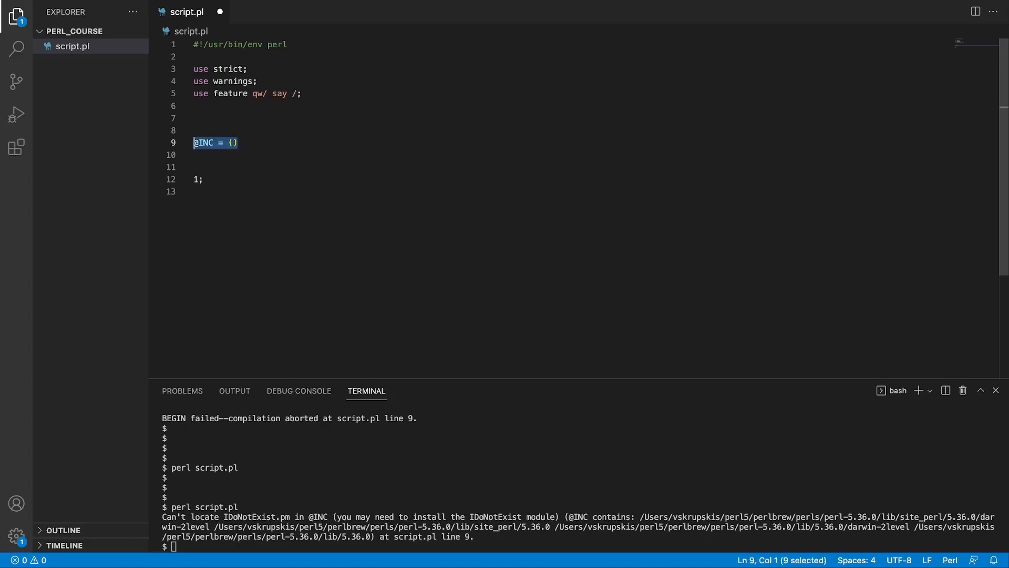
text(use Da)
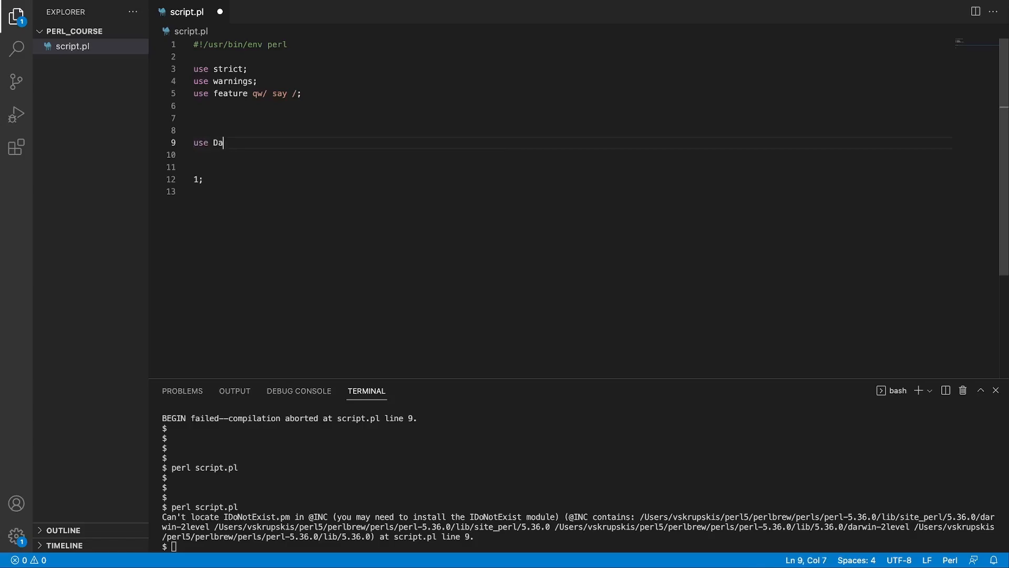
text(ta::Dumper;)
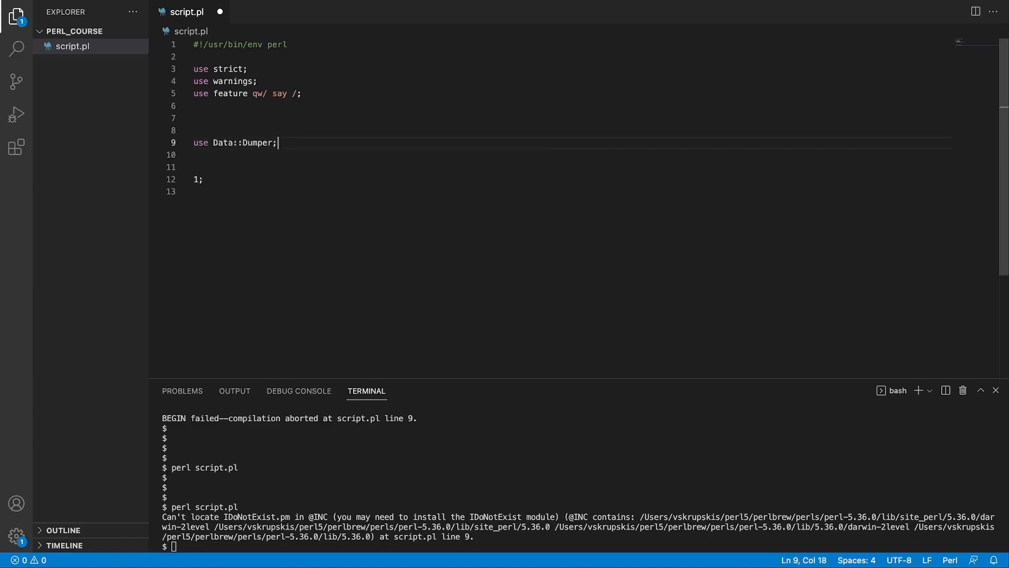
key(Enter)
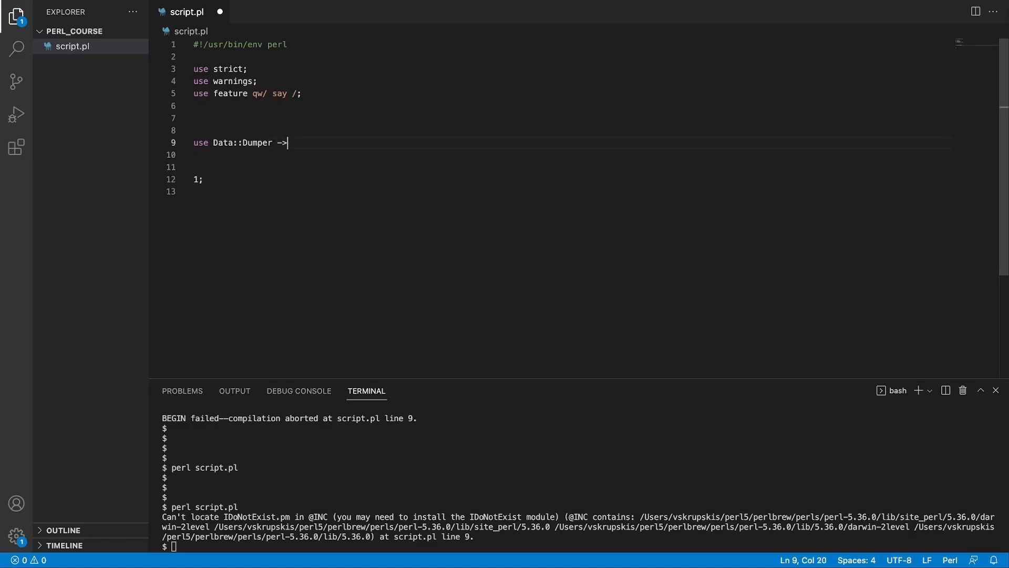
text(')
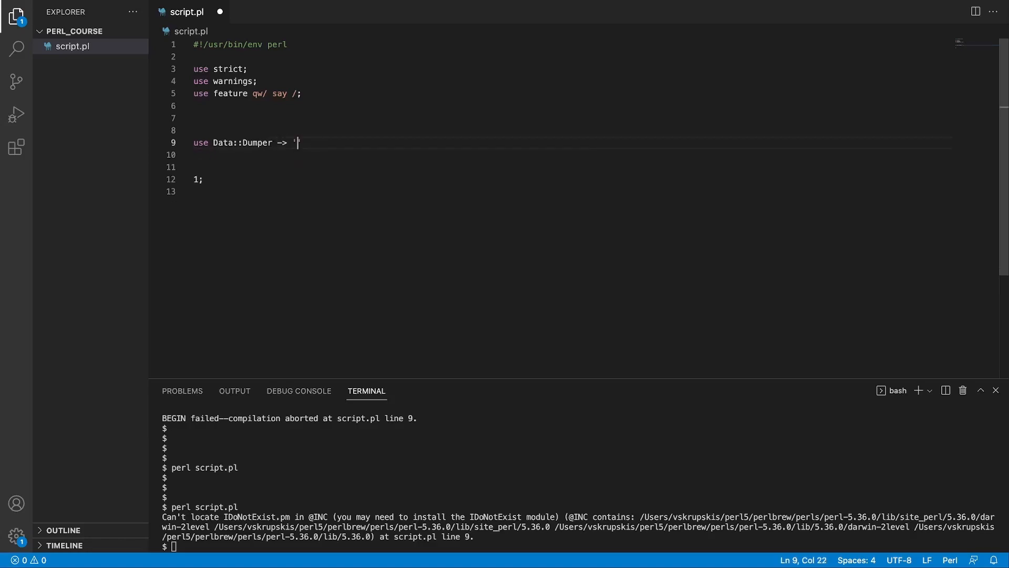
text(Data/Dumper.pm';)
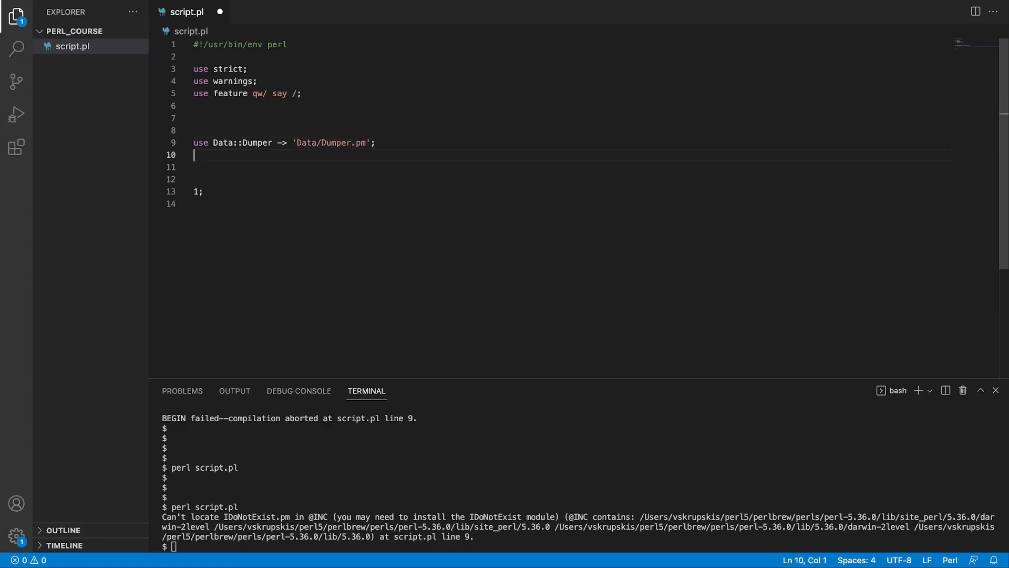
text(@INC)
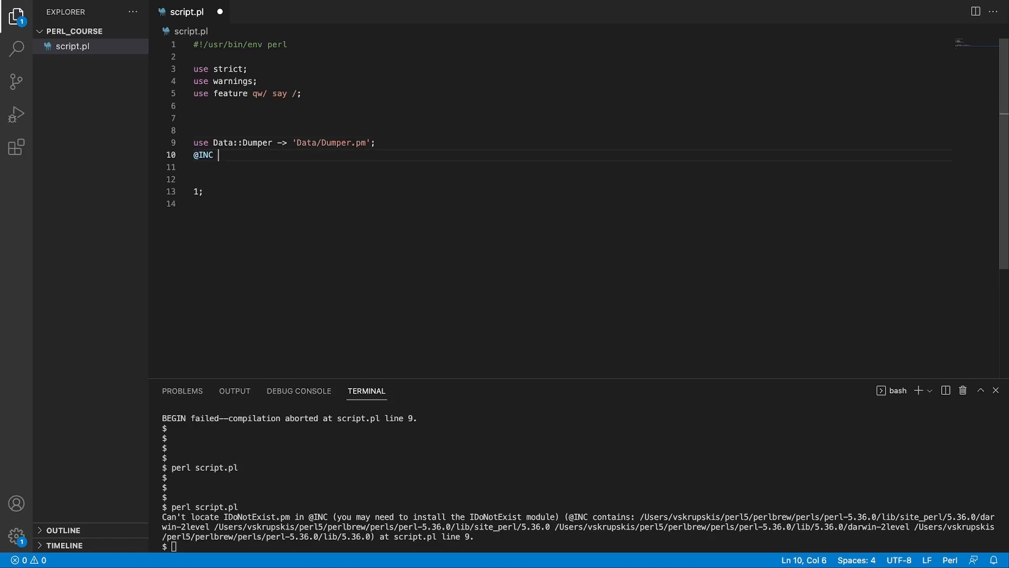
text(_BASE_ .)
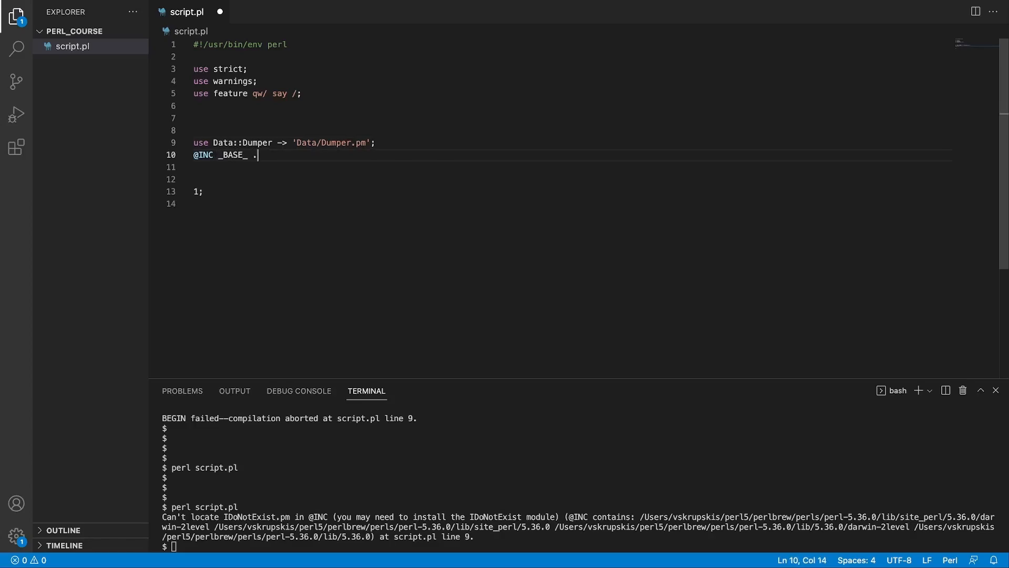
click(294, 142)
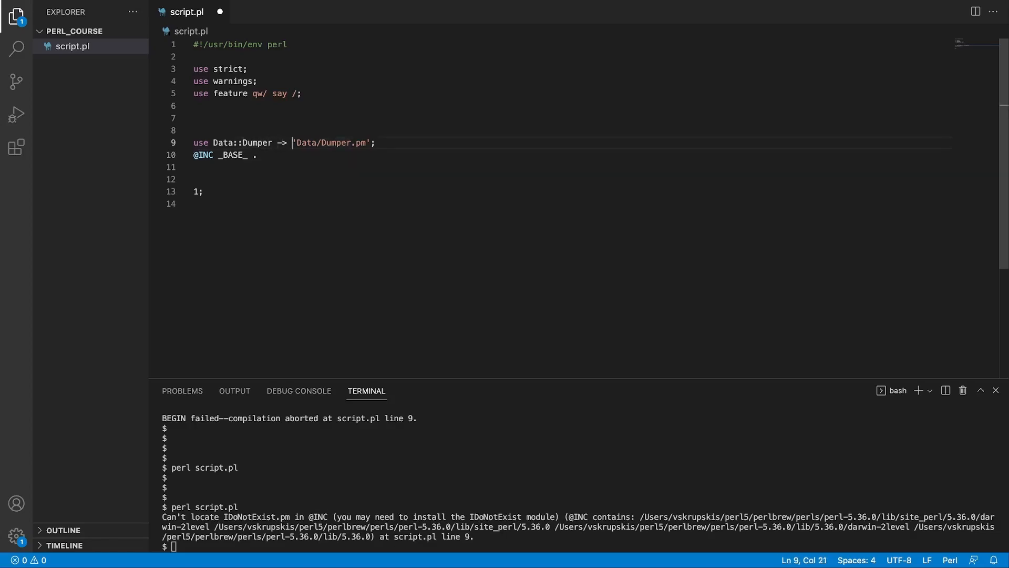
click(261, 154)
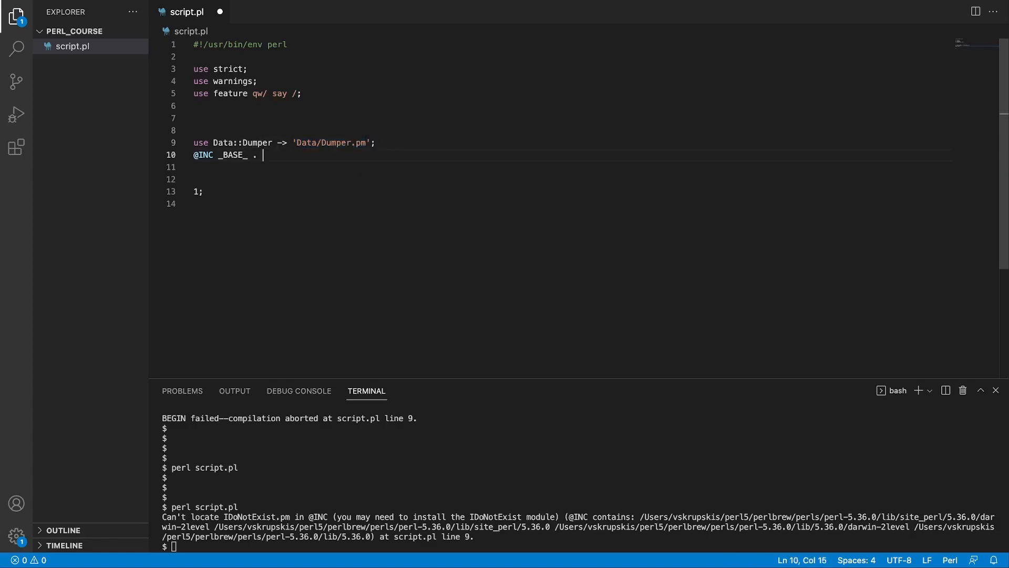
text('Data/Dumper.pm';)
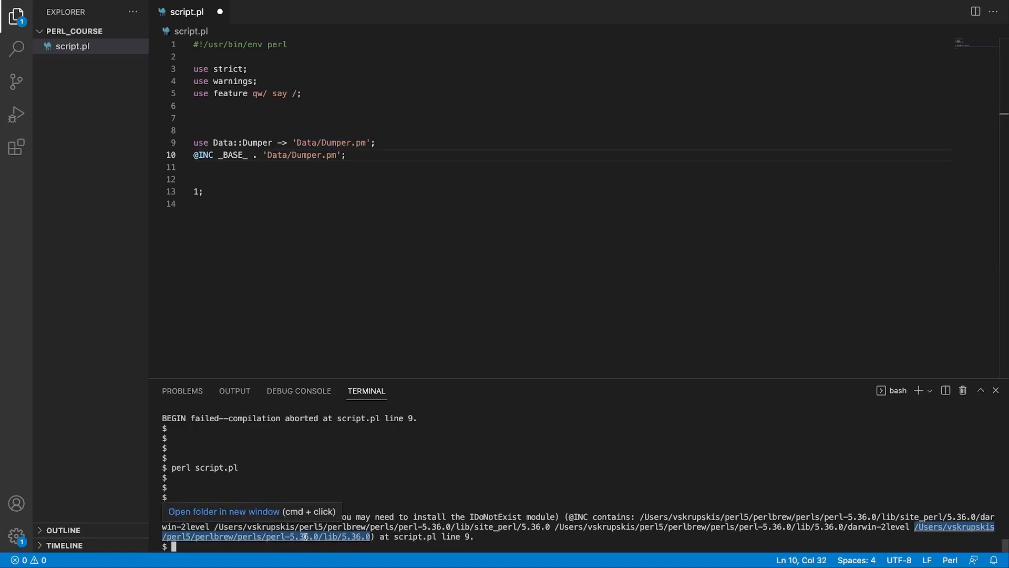
Step: List the perl-5.36.0 lib/5.36.0 folder in the terminal and extend the path to Data/Dumper.pm
key(Return)
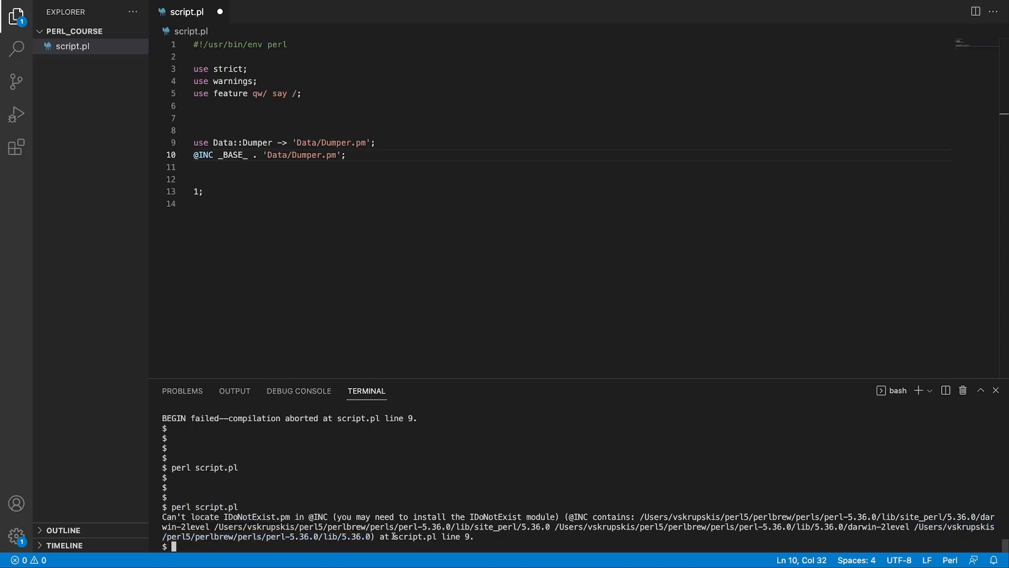
text(ls /Users/vskrupskis/perl5/perlbrew/perls/perl-5.36.0/lib/5.36.0)
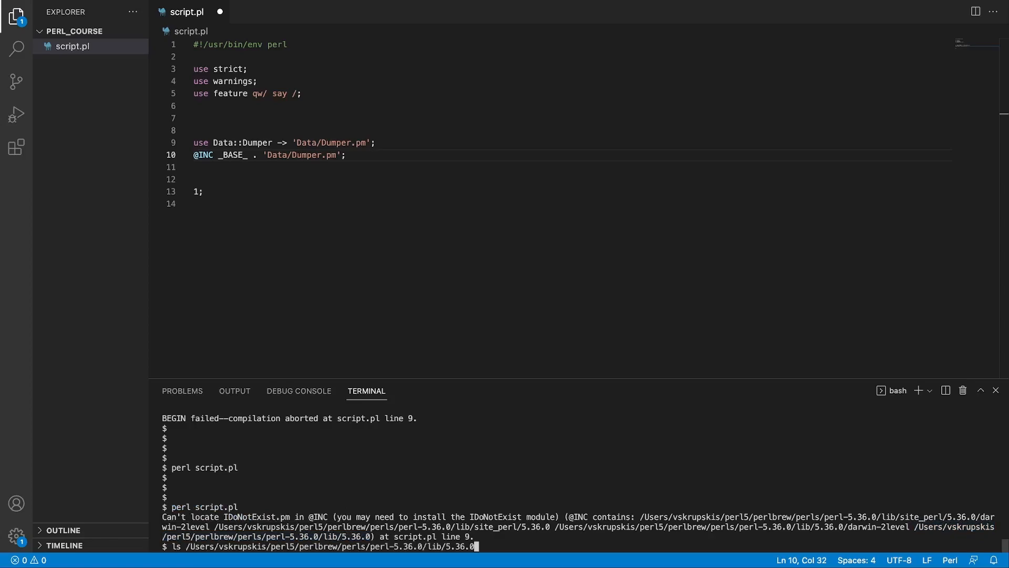
key(Return)
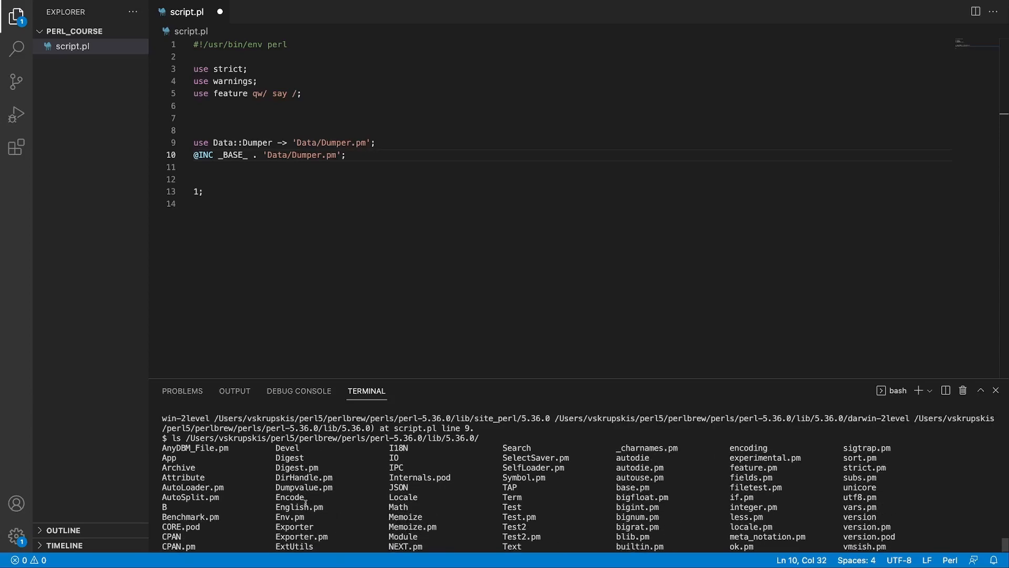
scroll(down, 3)
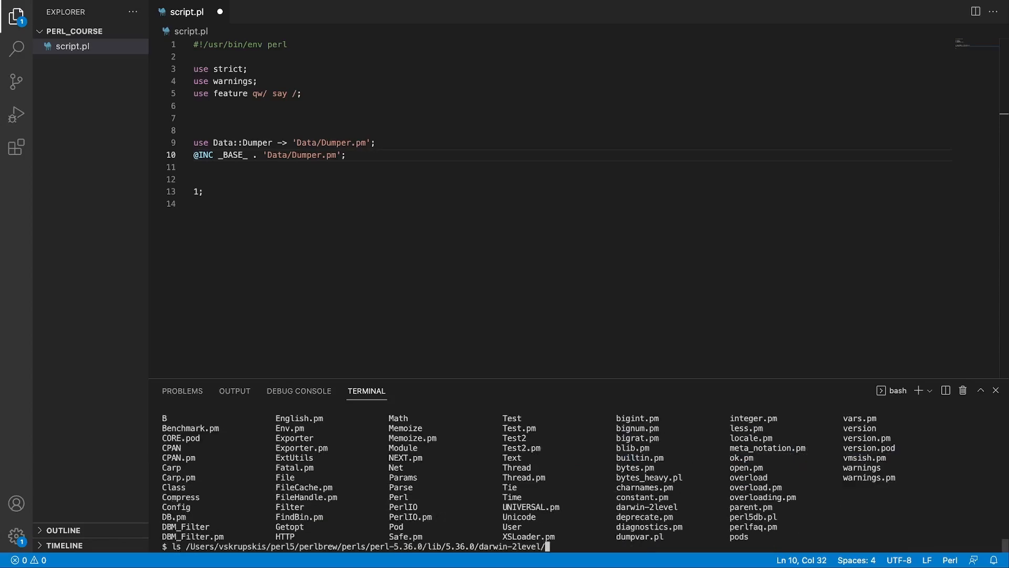
text(Data/)
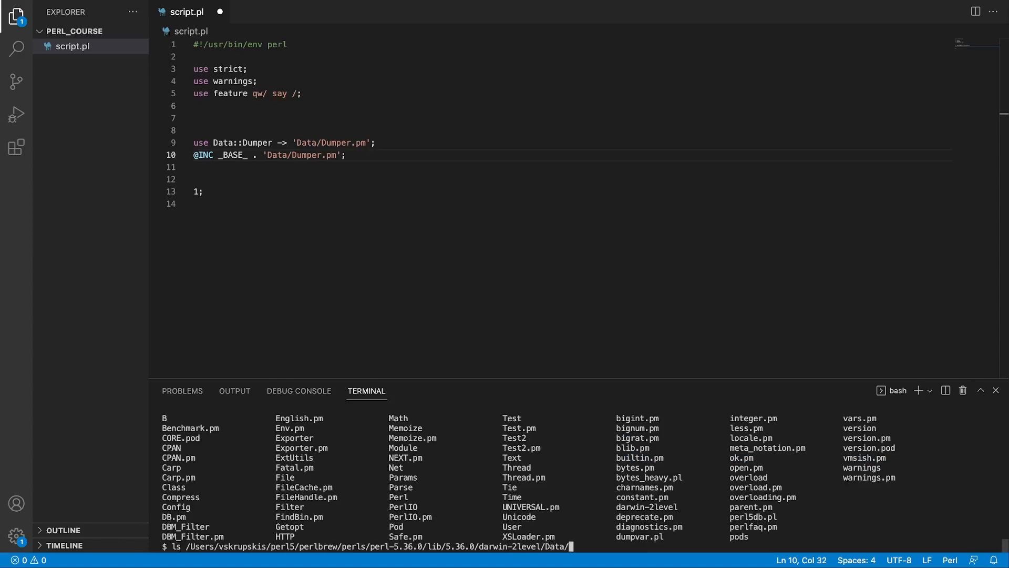
text(Dumper.pm)
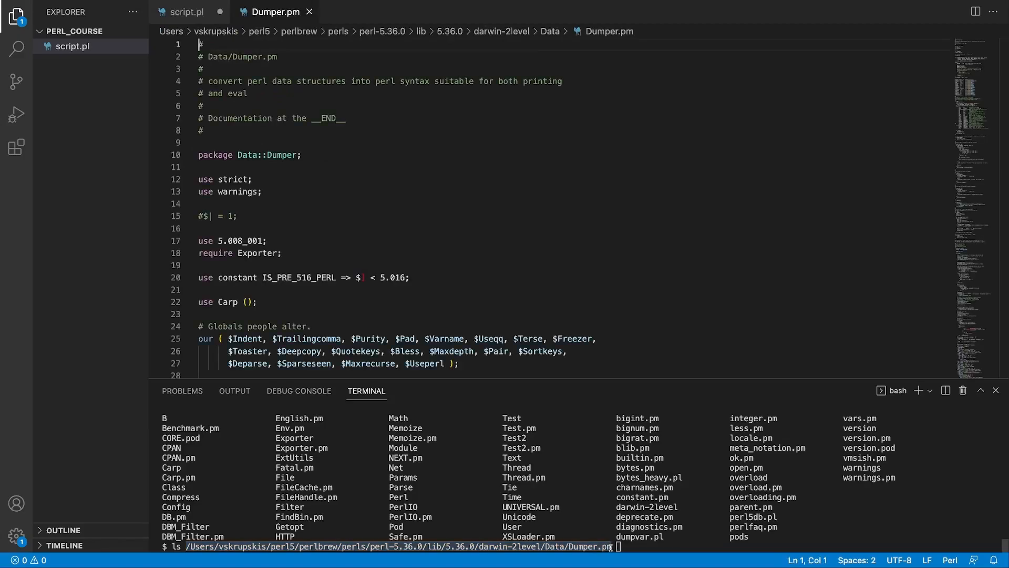
mouse_move(421, 32)
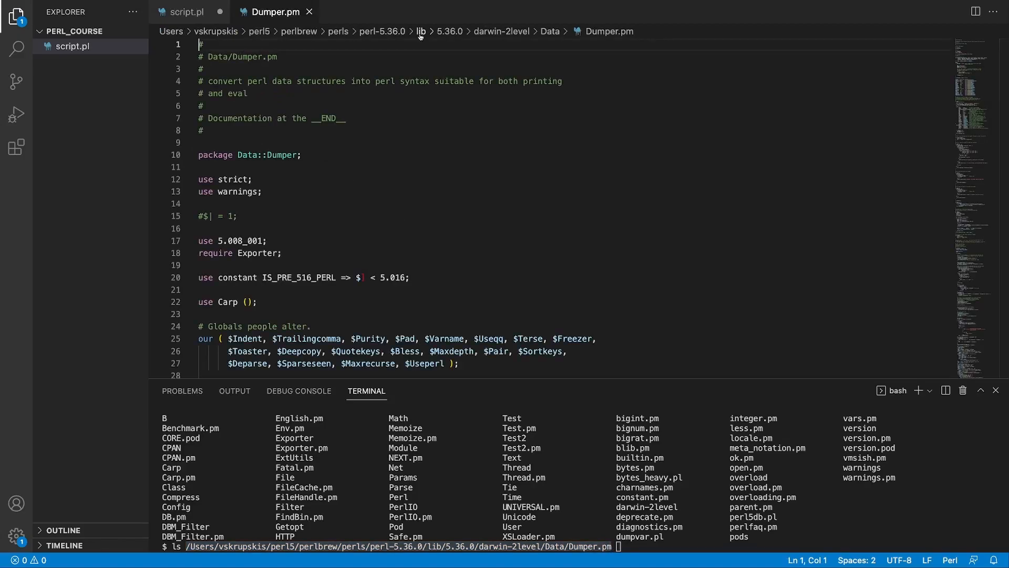
mouse_move(450, 31)
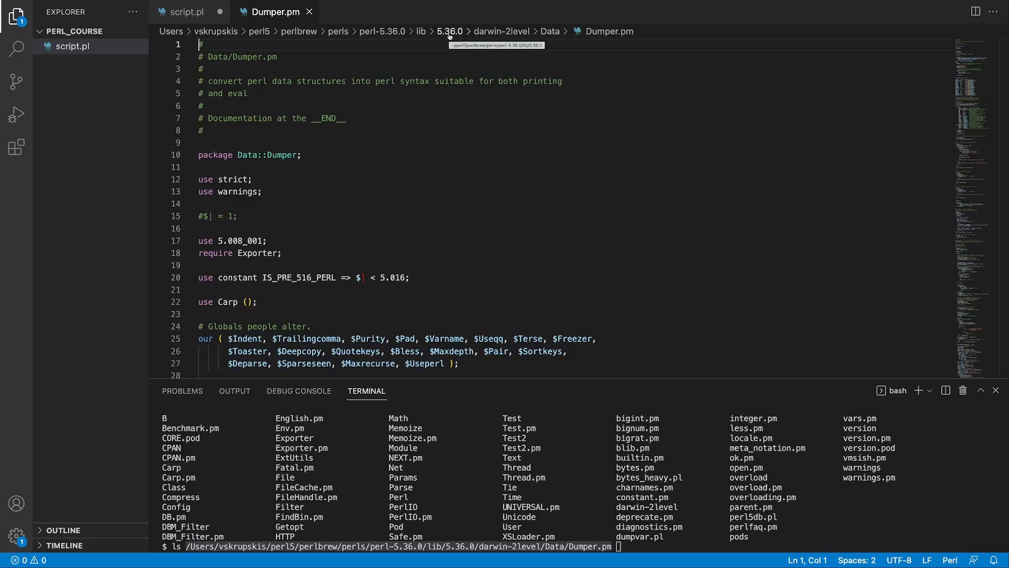
mouse_move(501, 30)
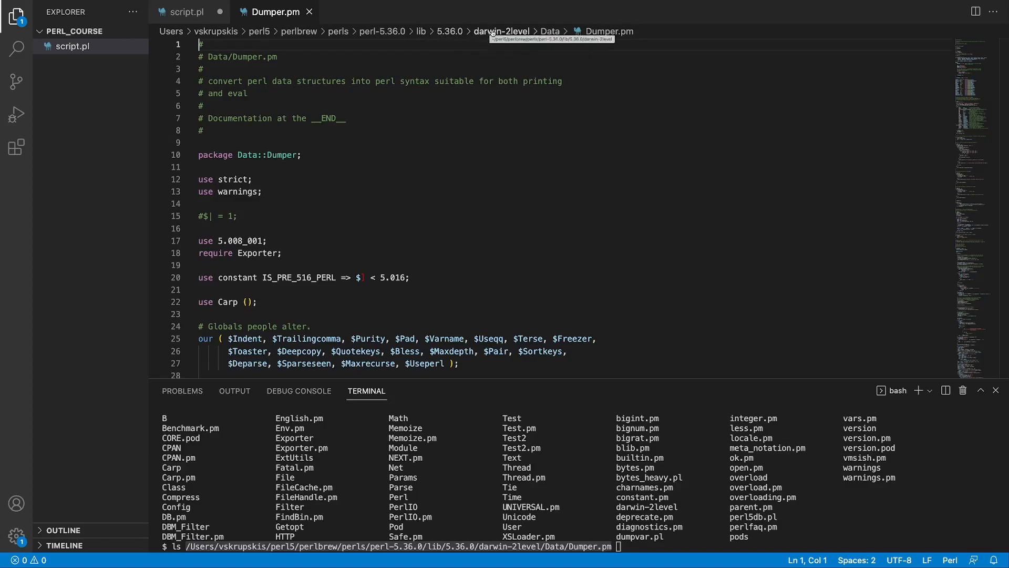
mouse_move(549, 30)
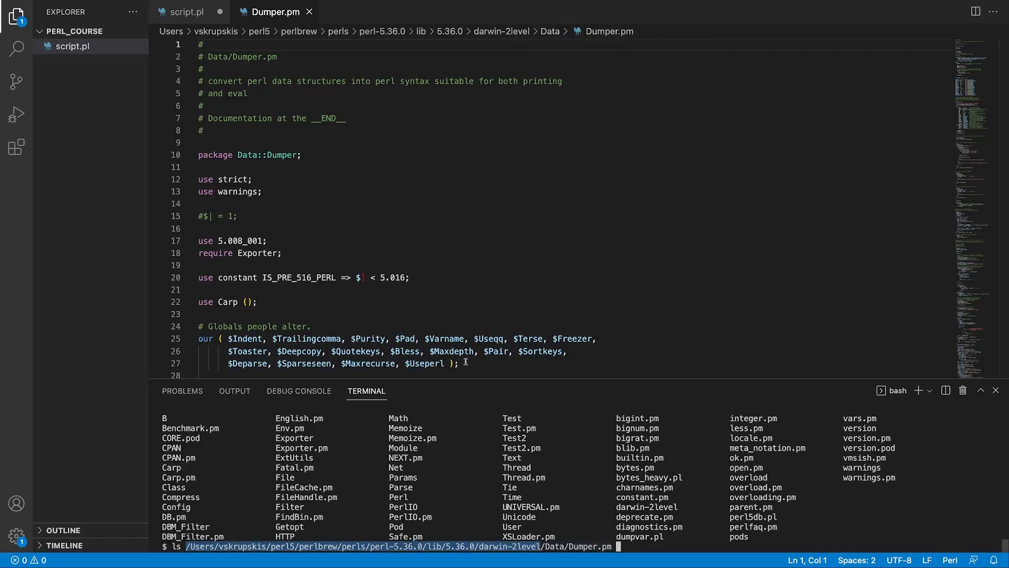
Step: Paste the full Dumper.pm path into script.pl and start a BEGIN block with require 'Data/Dumper.pm';
click(186, 11)
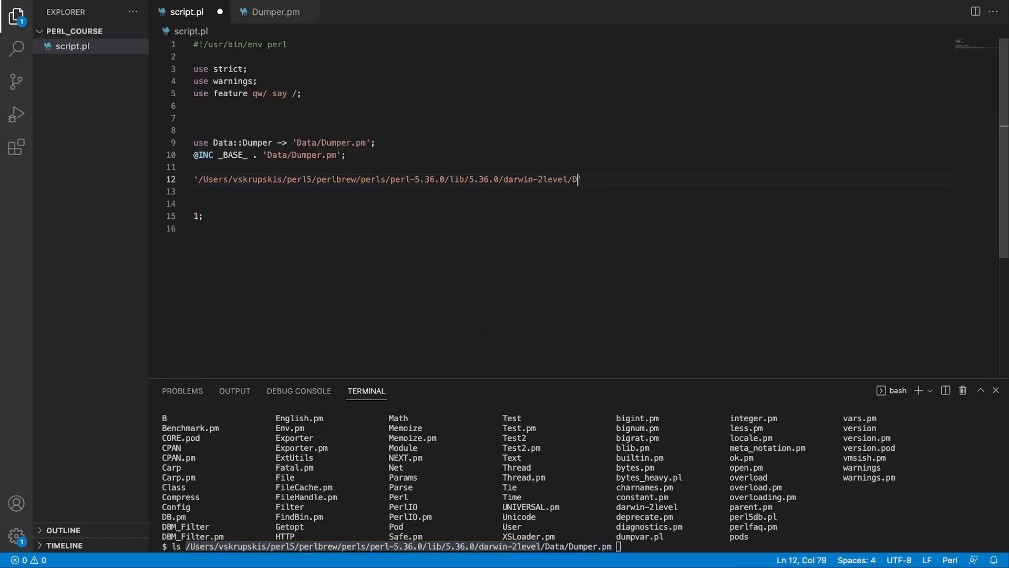
text(ata/Dumper.pm)
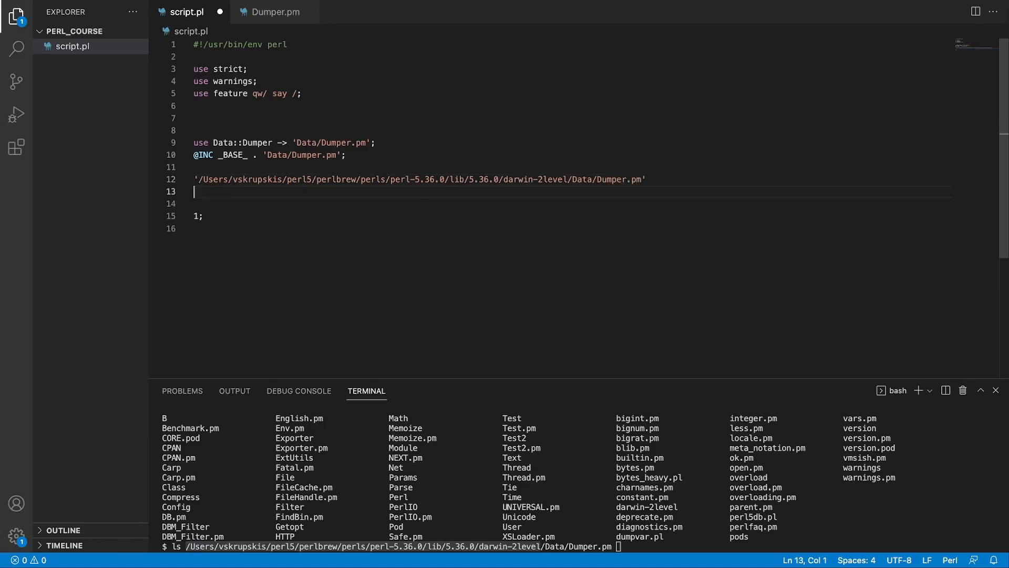
key(Return)
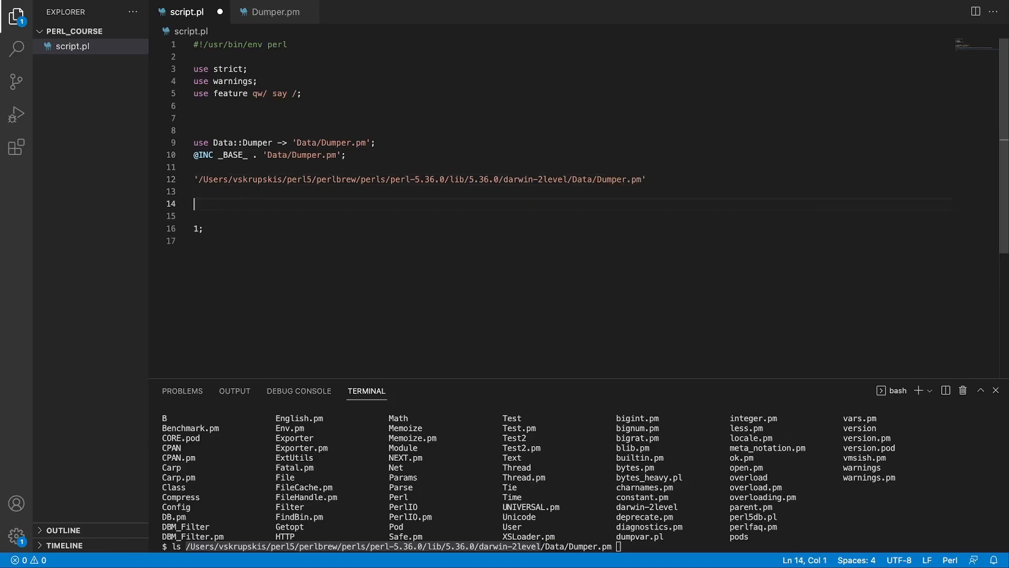
text(BEGIN)
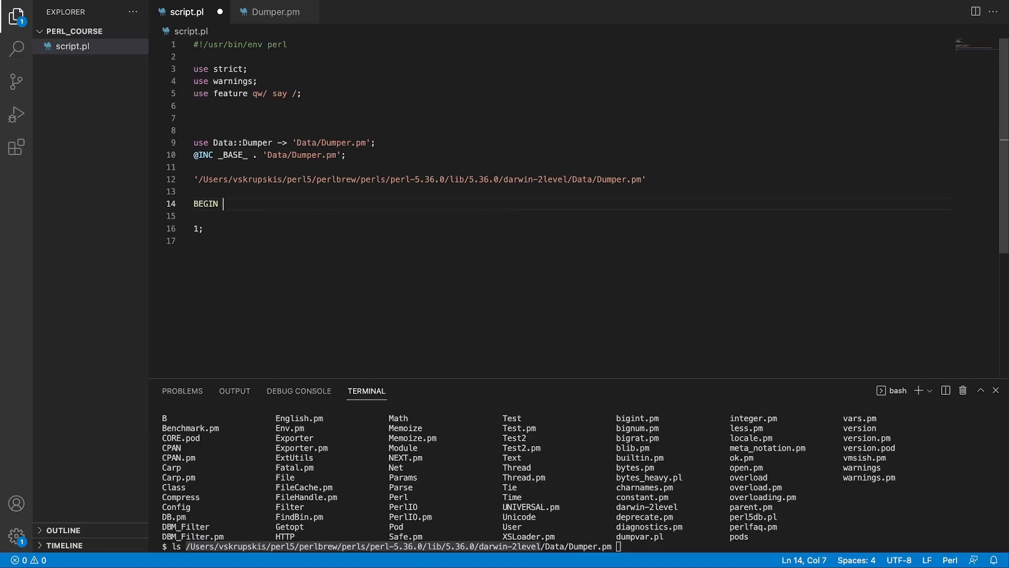
text({)
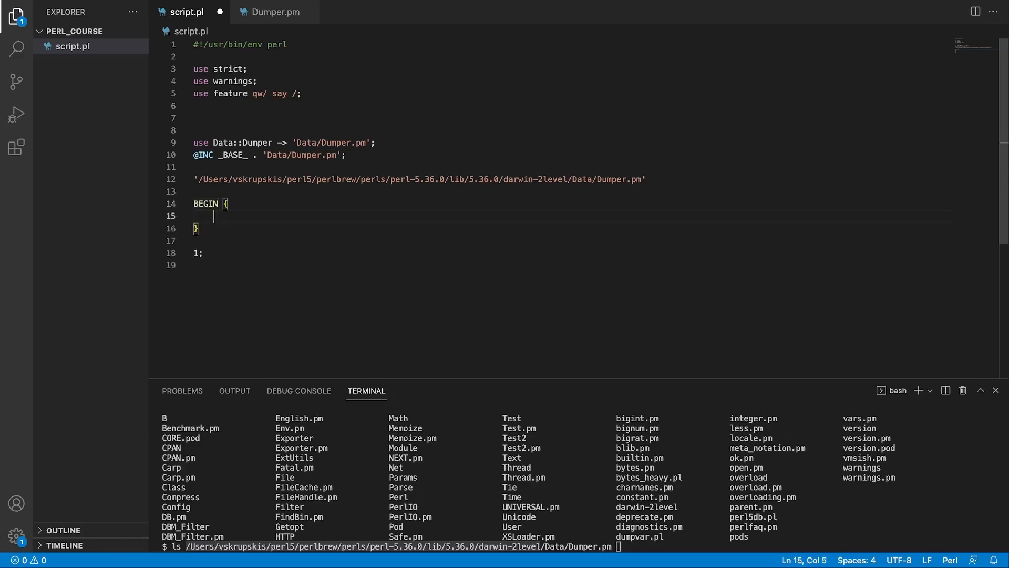
text(require ')
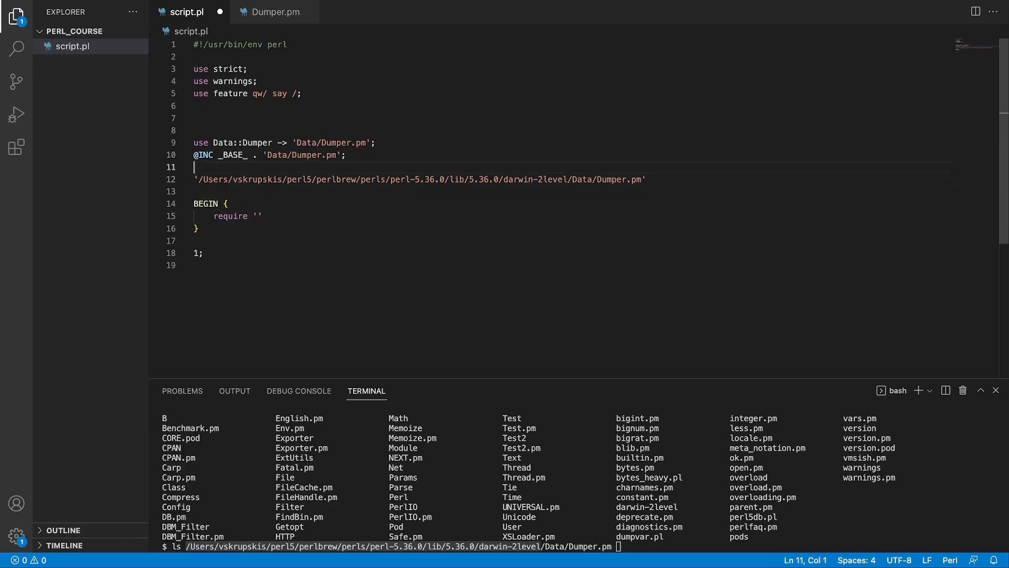
double_click(301, 155)
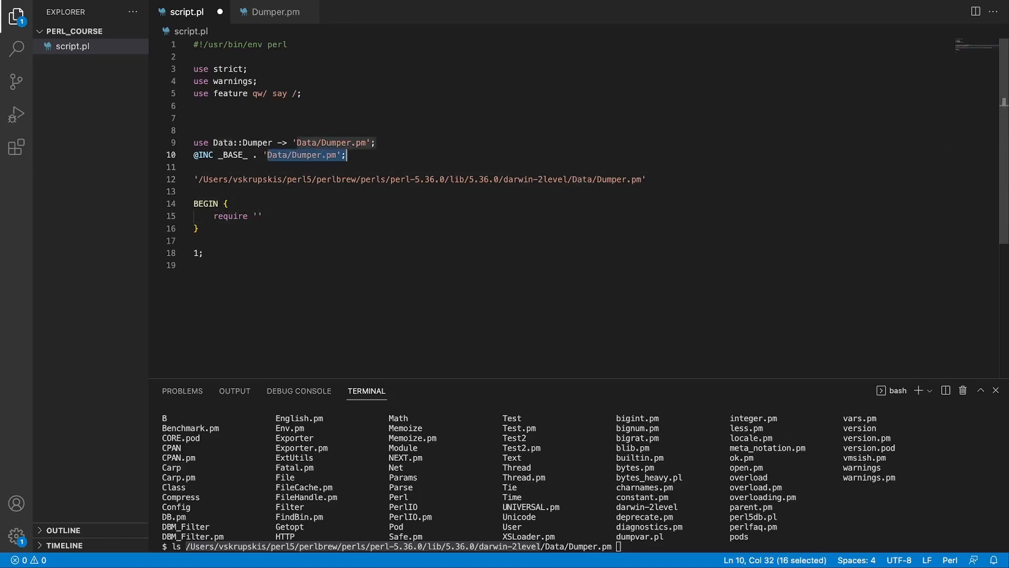
click(260, 215)
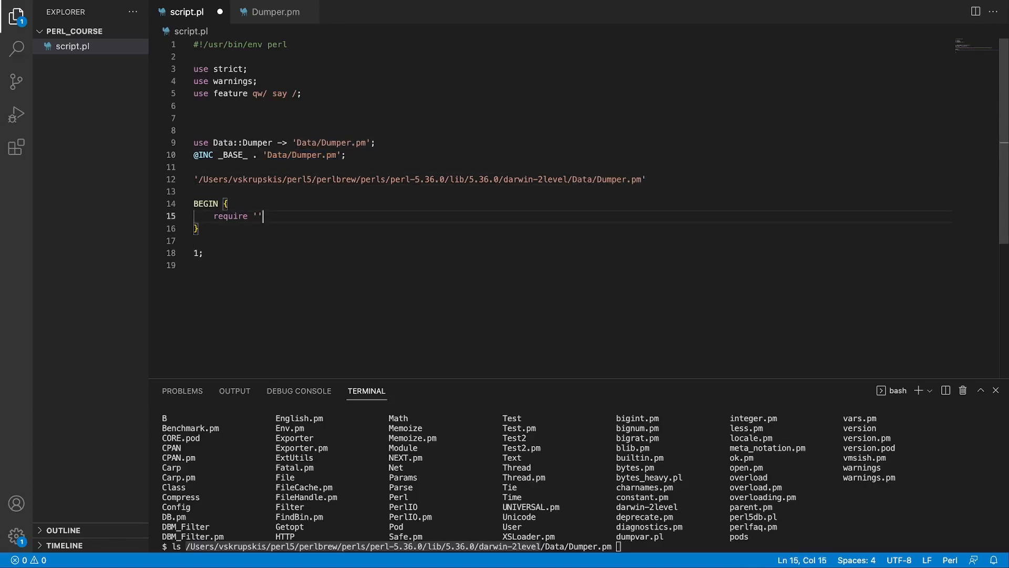
text(Data/Dumper.pm;)
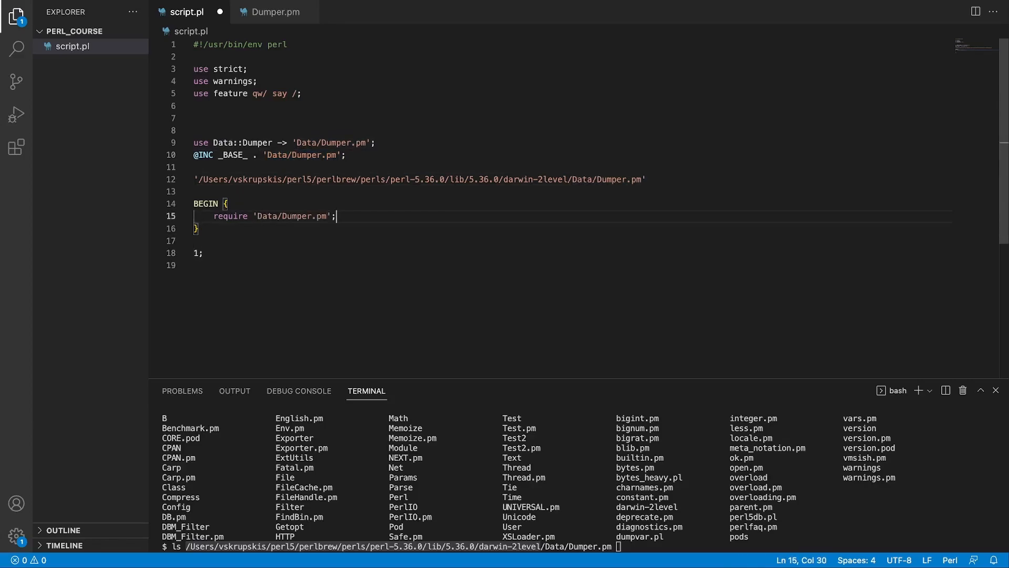
Step: Add Data::Dumper->import( ) as the second line of the BEGIN block
key(Enter)
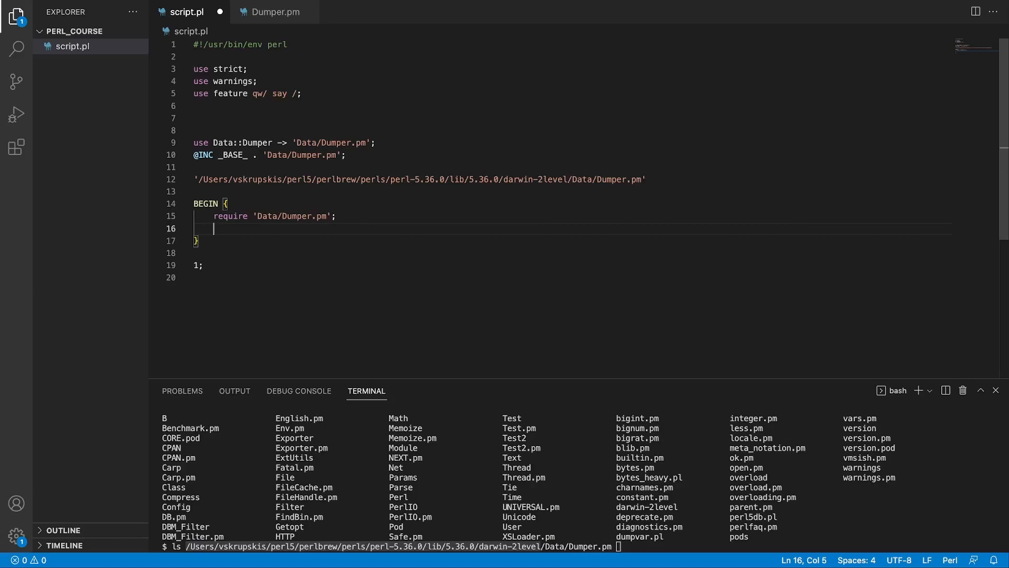
text(Dumper:)
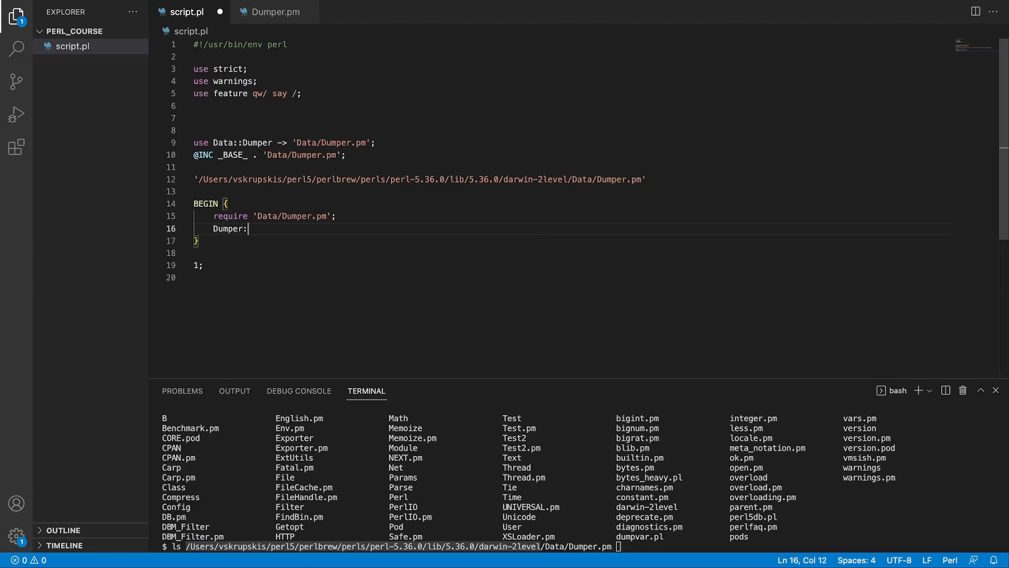
text(Data::D)
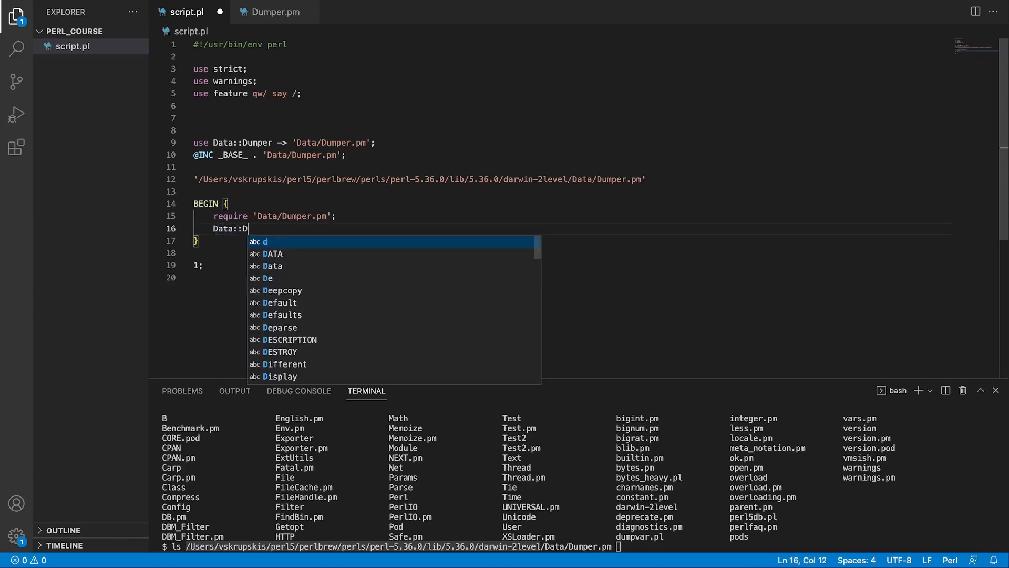
text(umper->import()
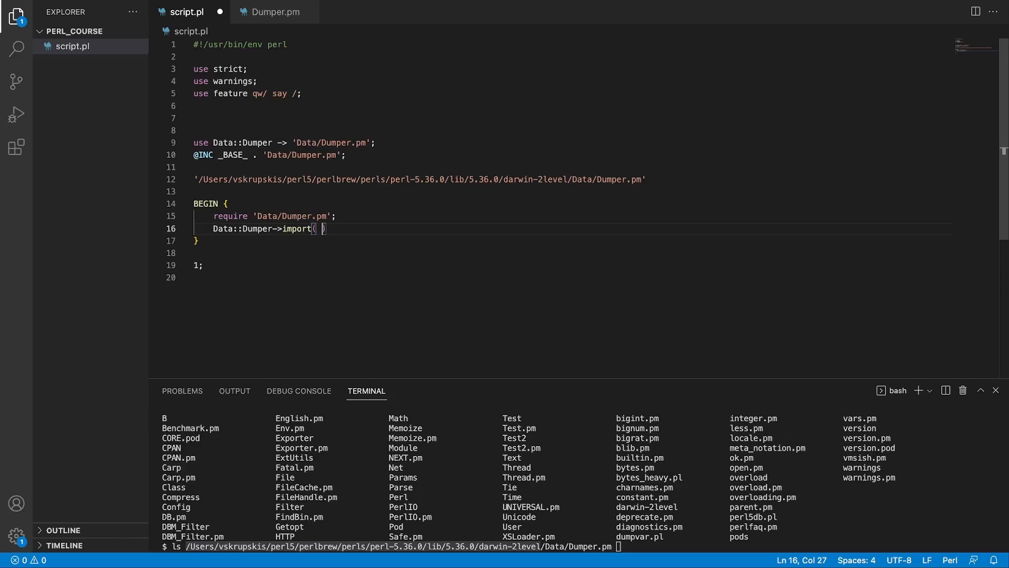
text())
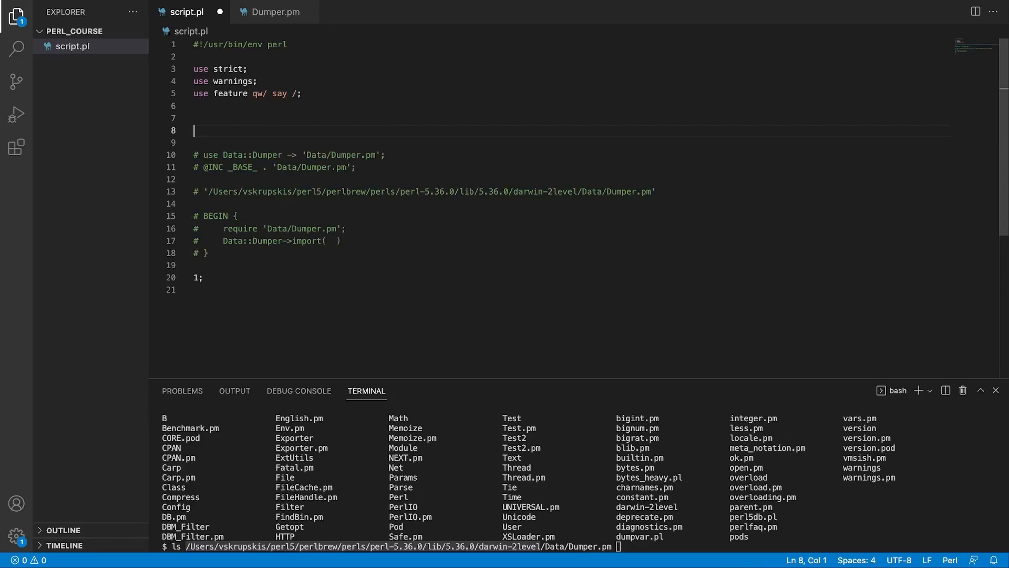
Step: Add 'use Data::Dumper;' and say Dumper( 'test' ), run it to print $VAR1 = 'test';
text(use Data::)
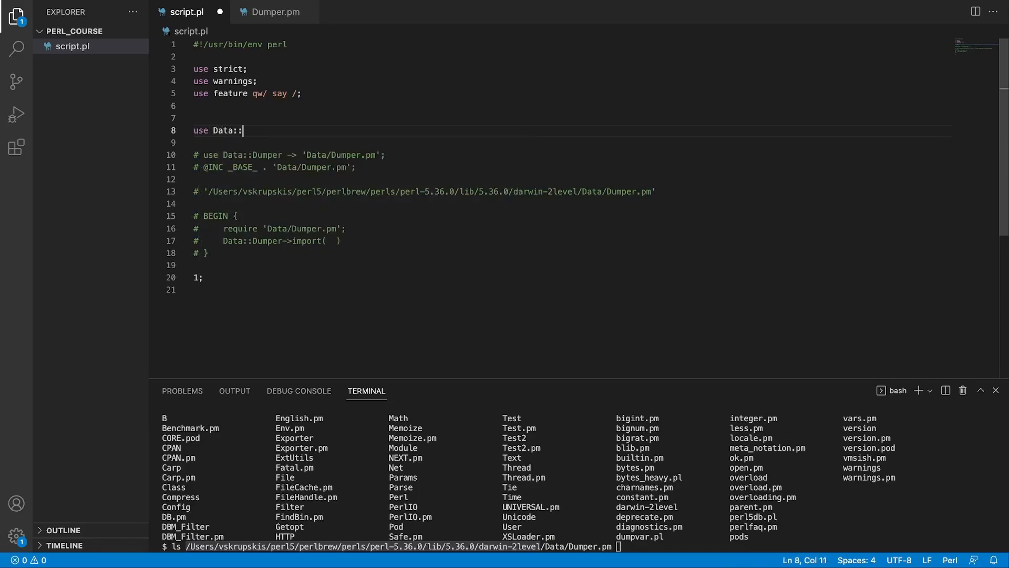
text(Dumper;)
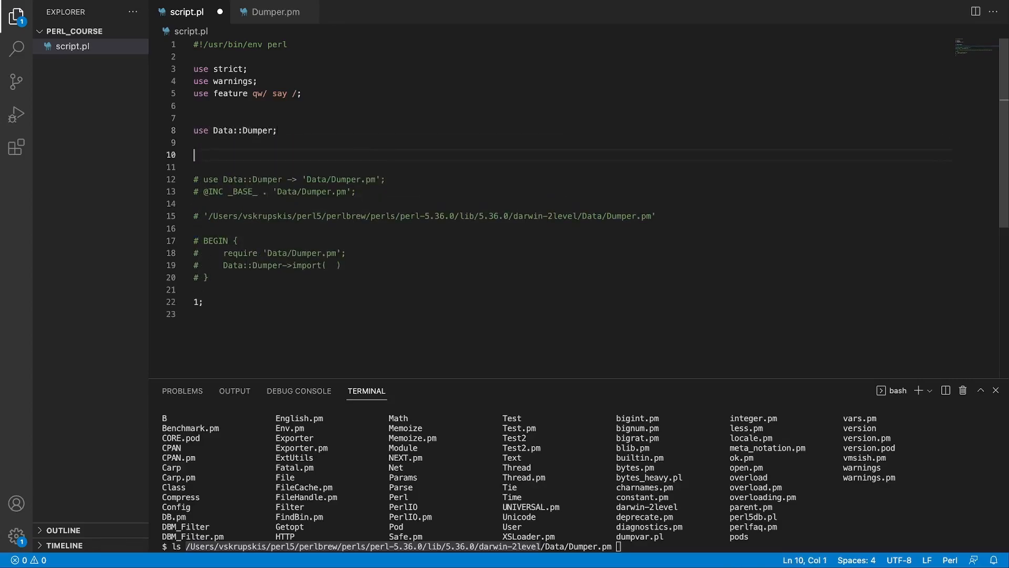
text(say Dumper( ))
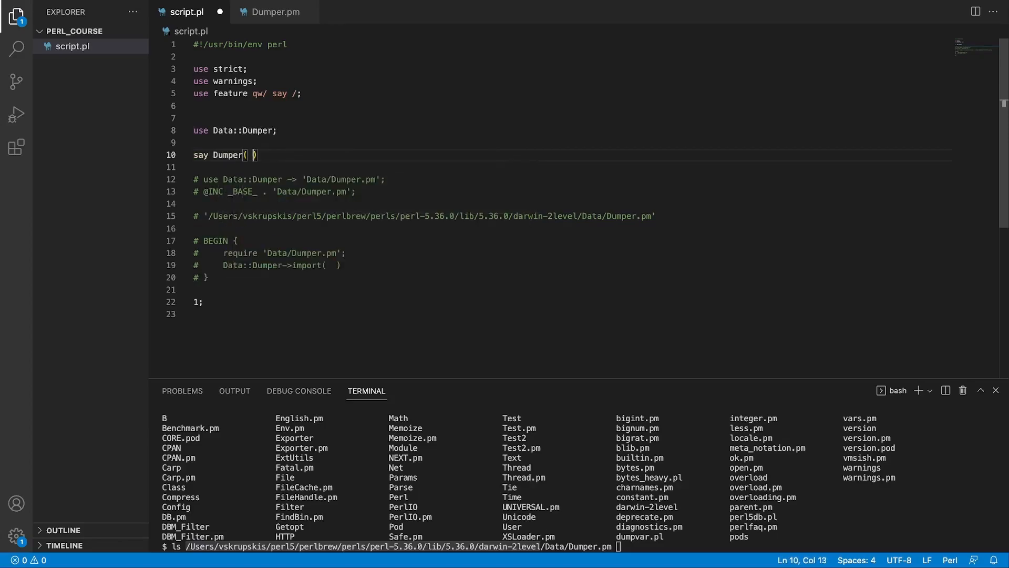
text('test')
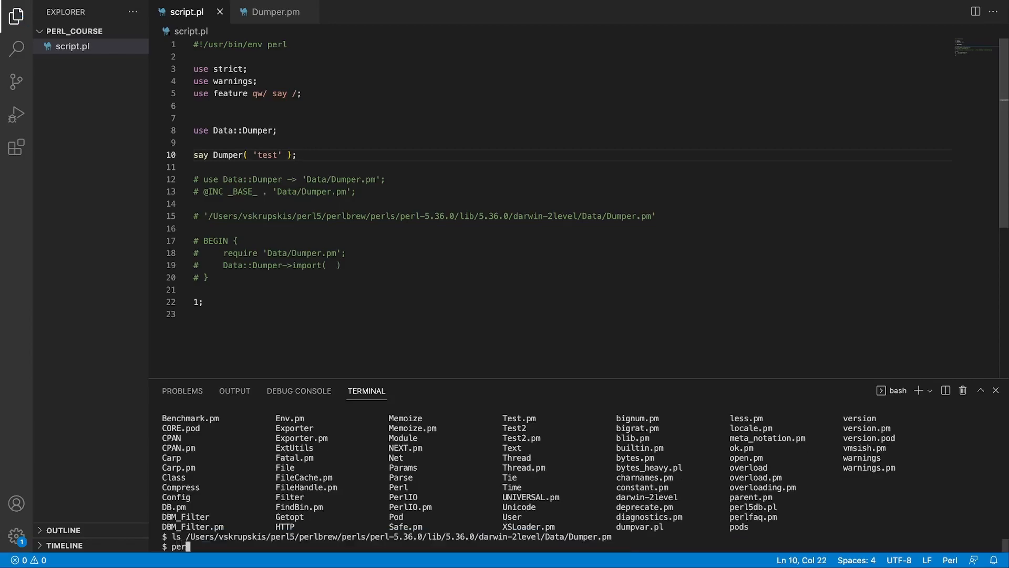
key(Return)
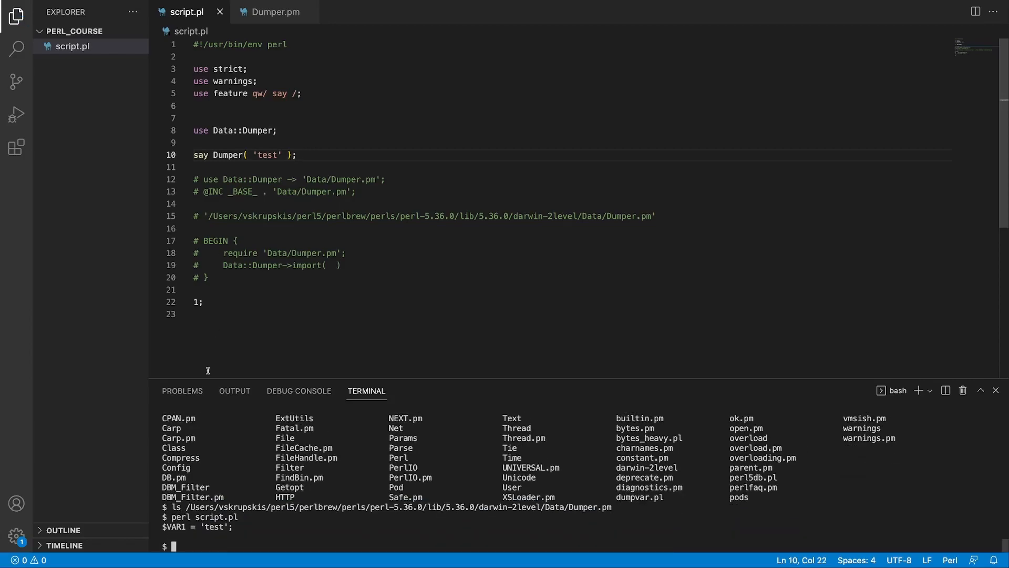
double_click(213, 527)
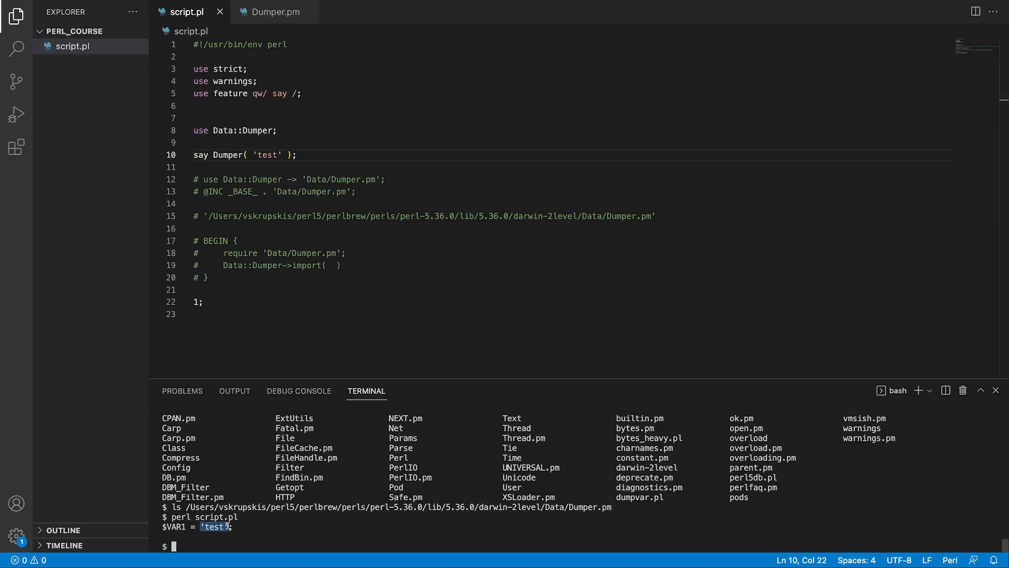
double_click(200, 130)
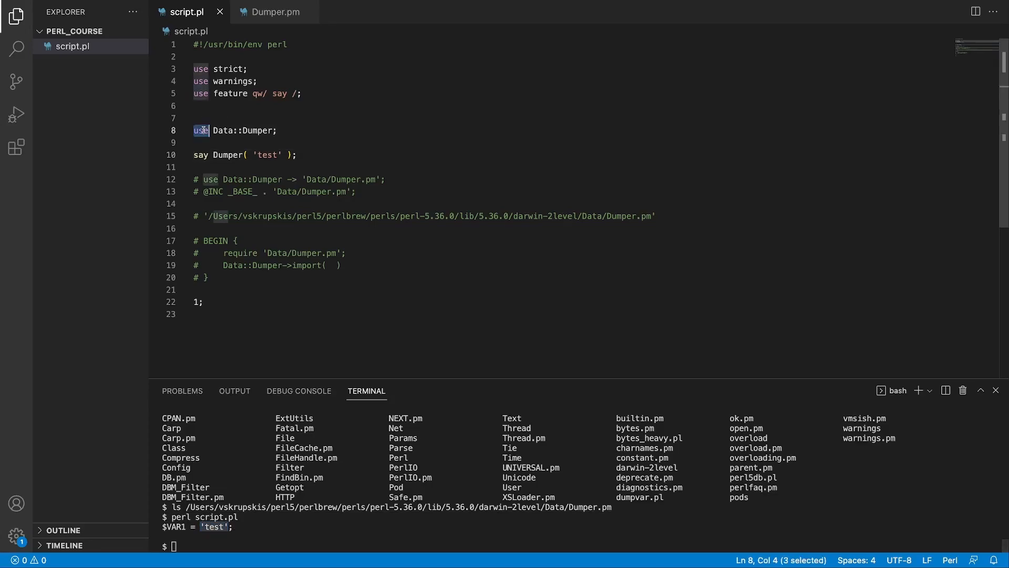
Step: Swap use for require Data::Dumper, run to get the undefined &main::Dumper error, then restore use
text(require)
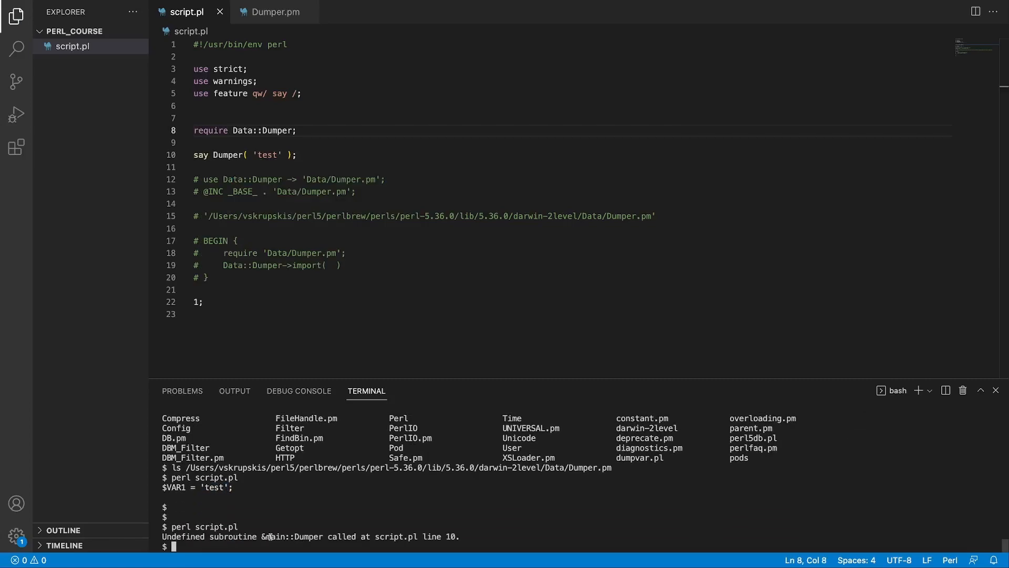
double_click(309, 536)
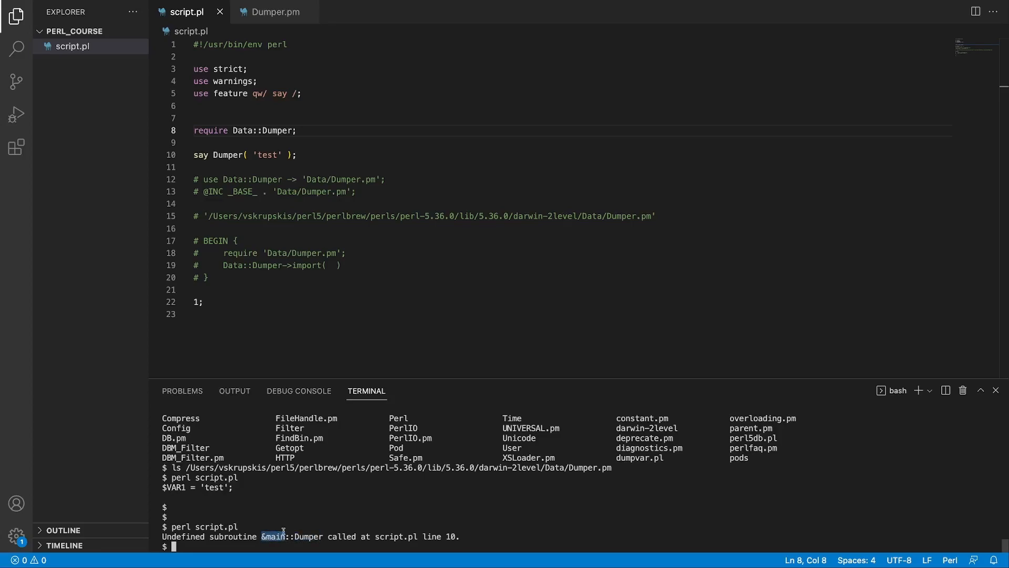
mouse_move(436, 285)
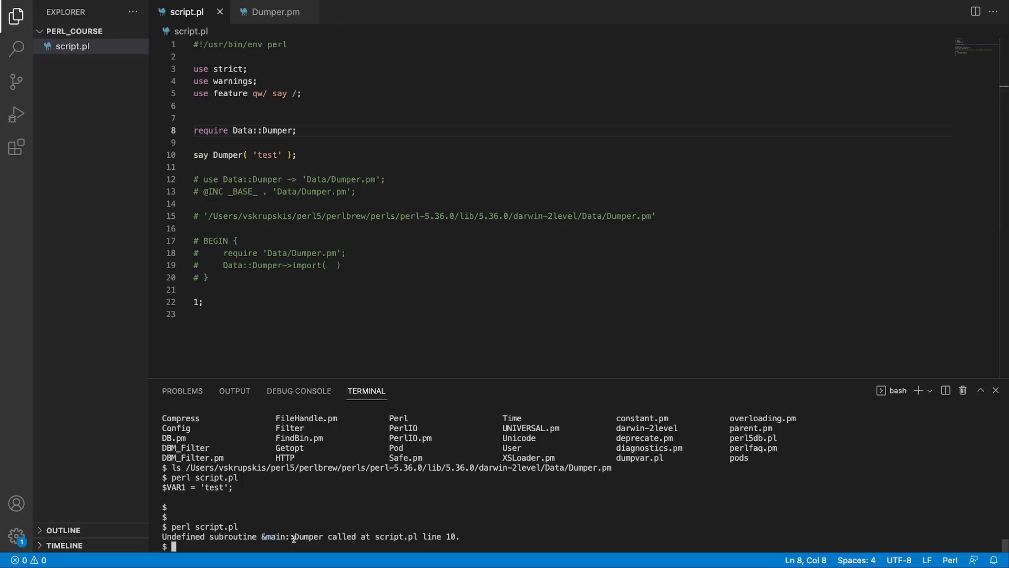
double_click(308, 537)
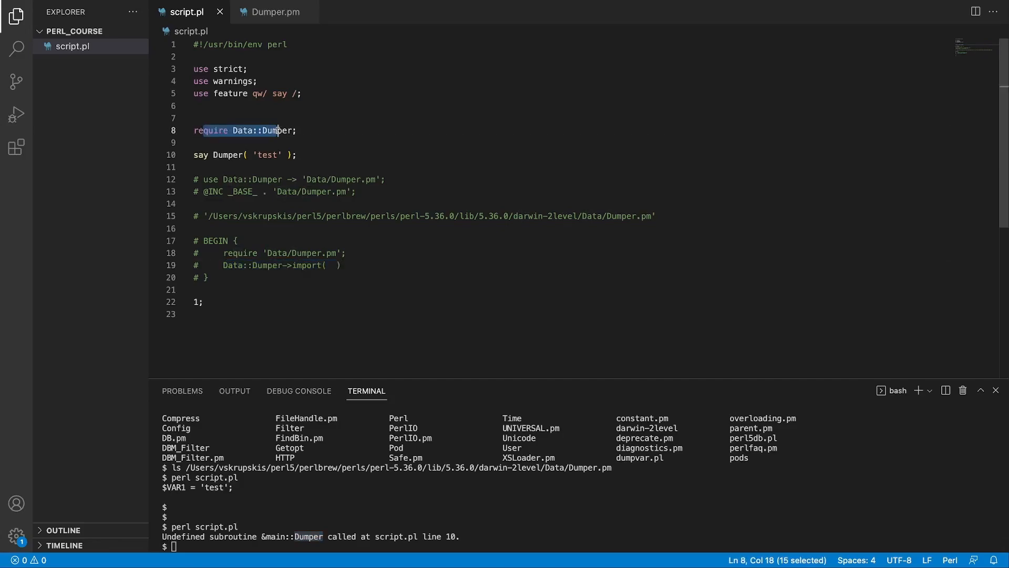
click(297, 130)
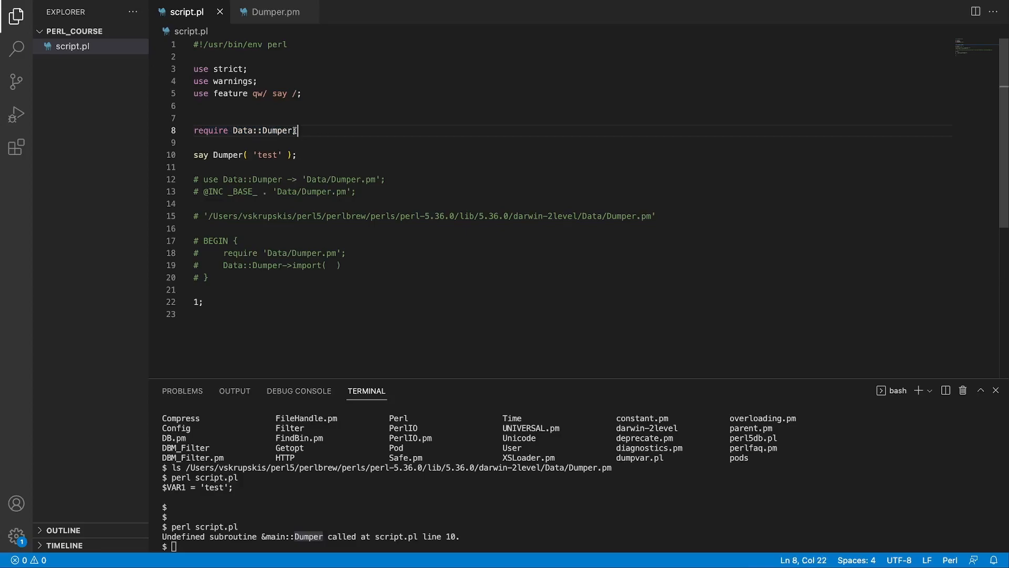
text(us)
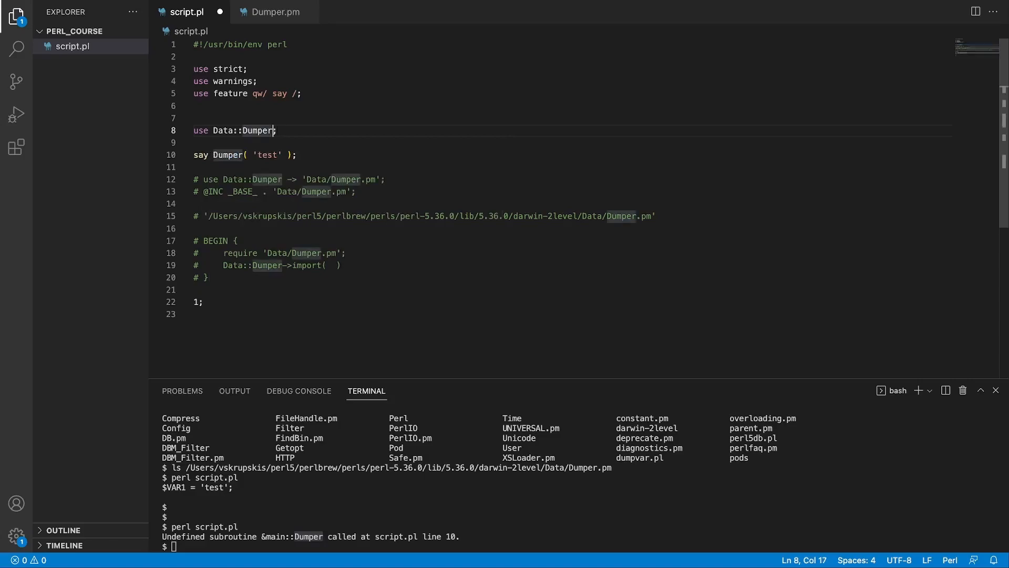
Step: Import Dumper via qw/ Dumper / on line 8 and run it, then empty the list to qw/ / and rerun
text(qw/ /)
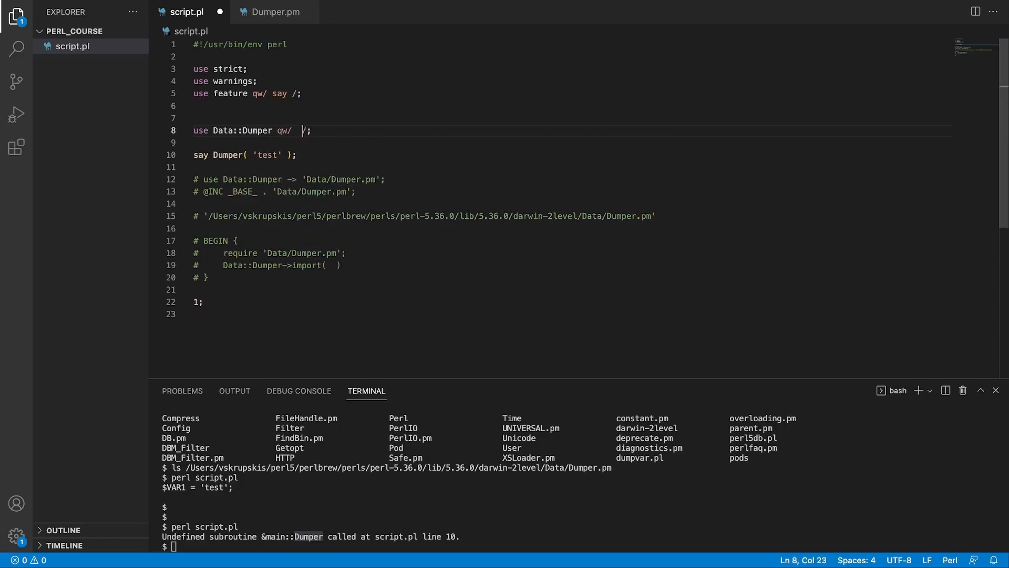
text(Dumper)
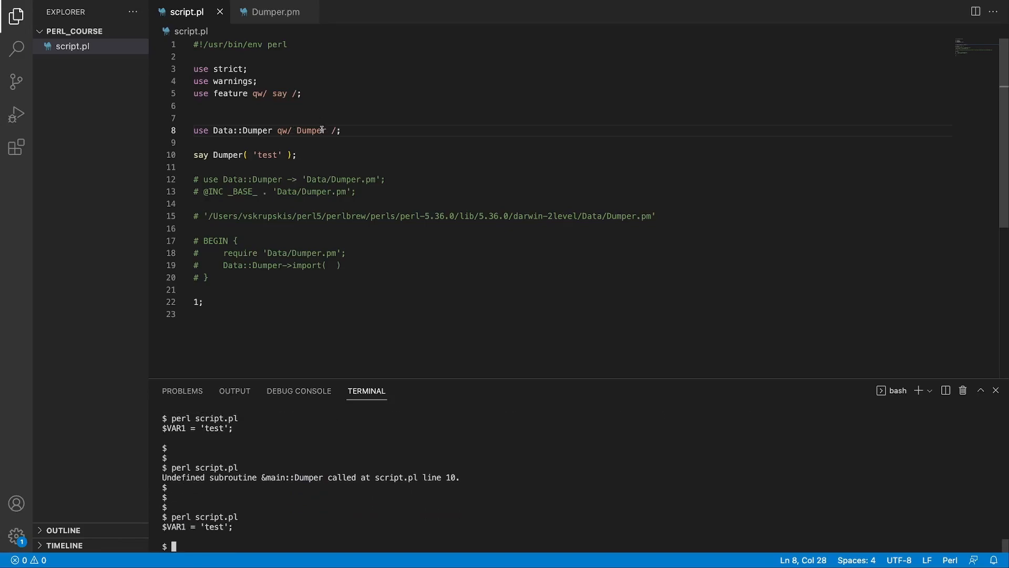
key(Backspace)
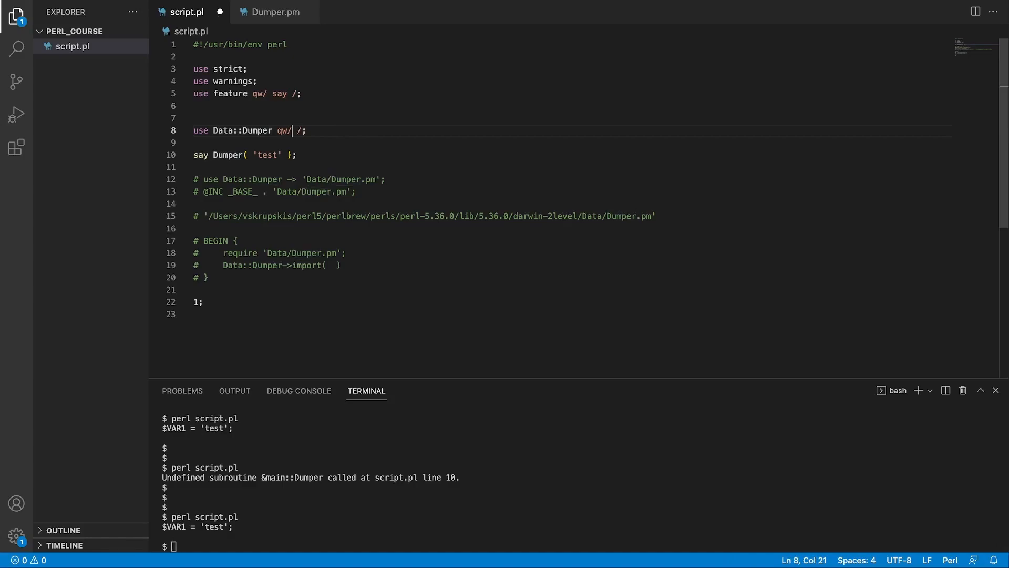
key(ctrl+s)
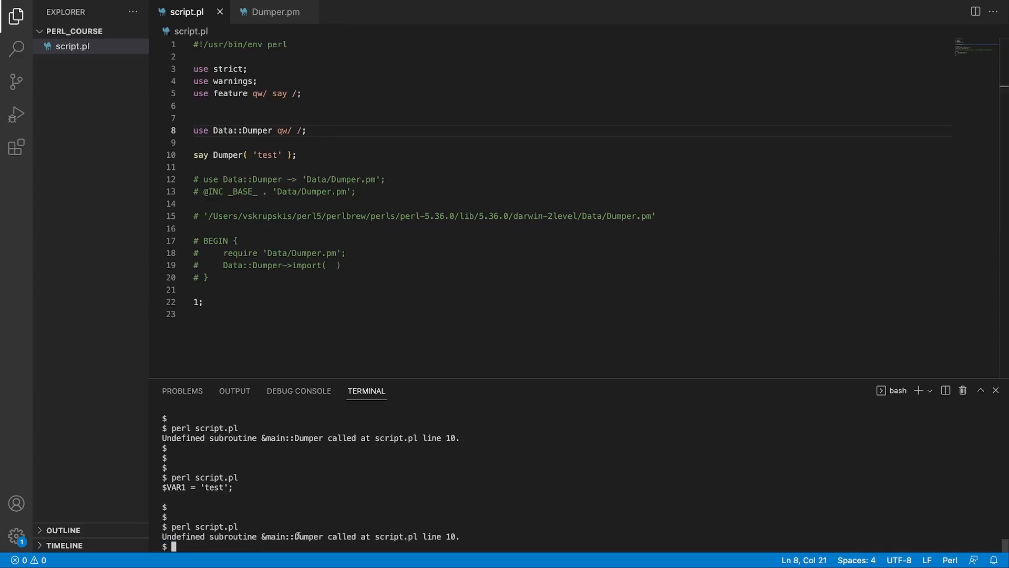
double_click(308, 536)
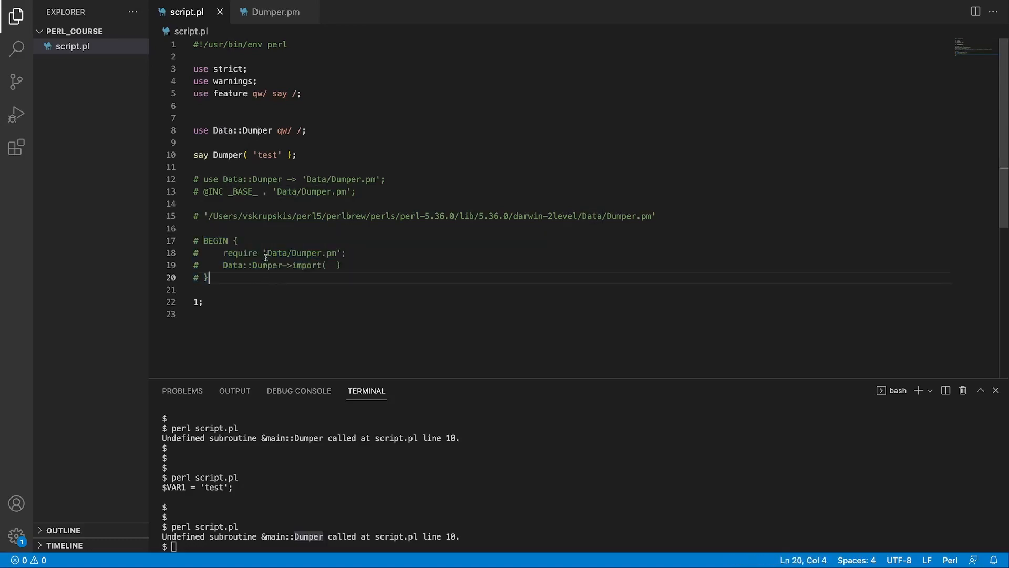
double_click(303, 252)
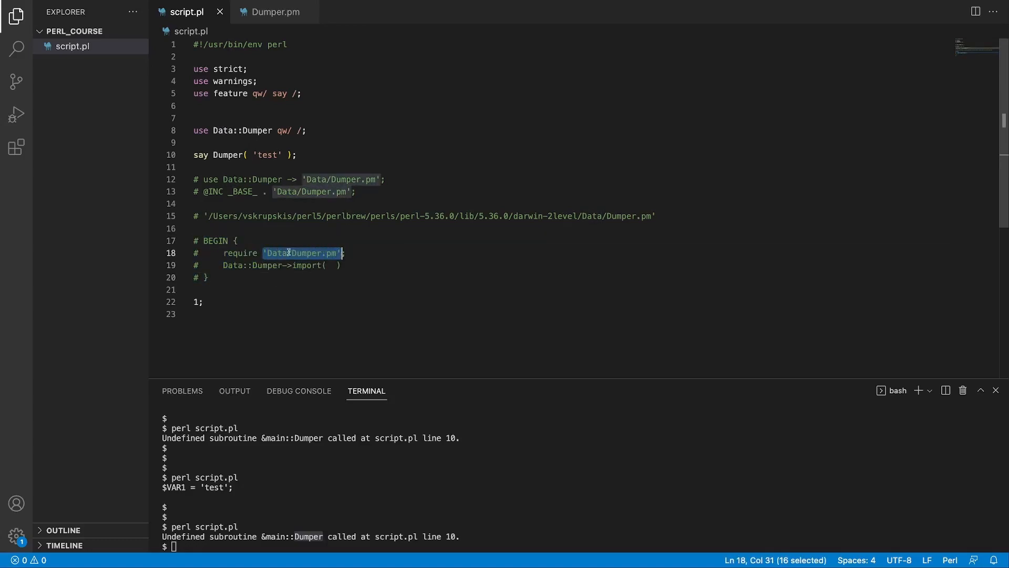
click(291, 254)
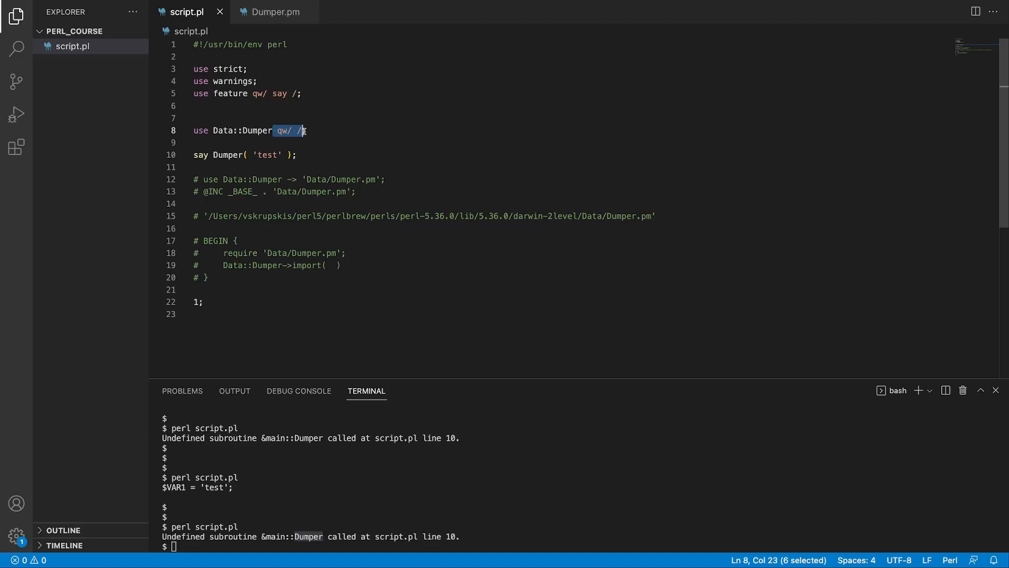
click(296, 130)
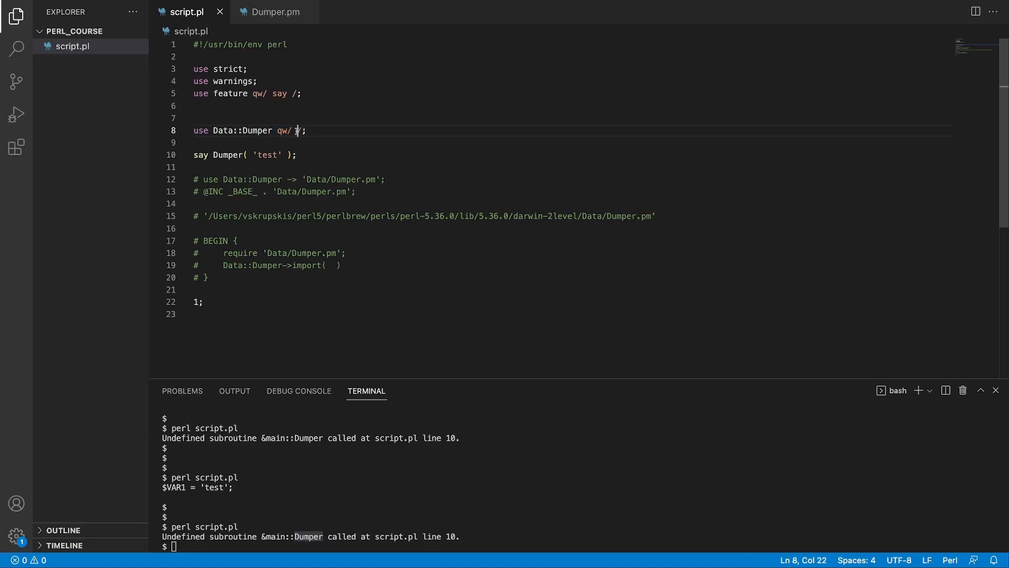
double_click(227, 155)
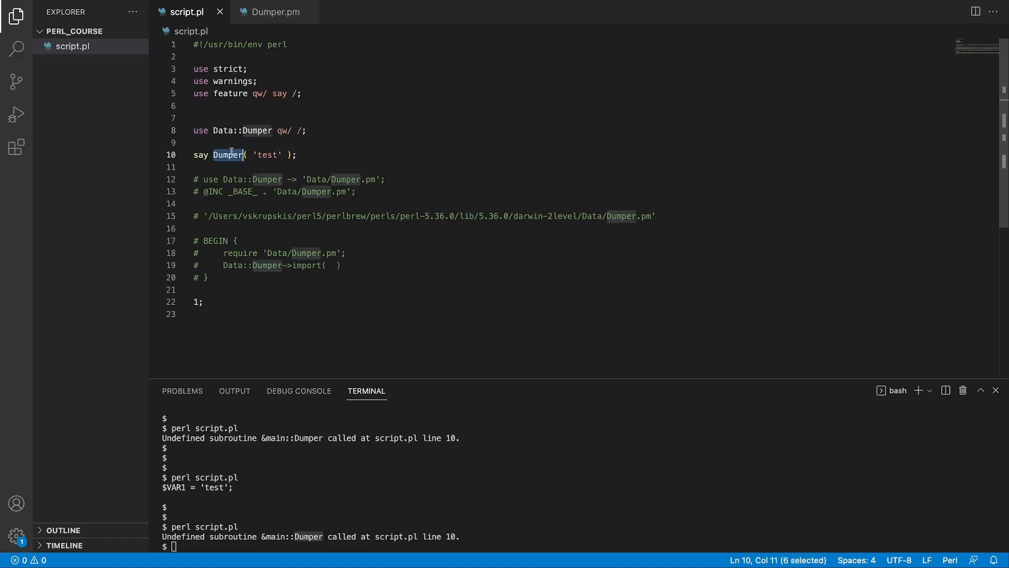
click(214, 131)
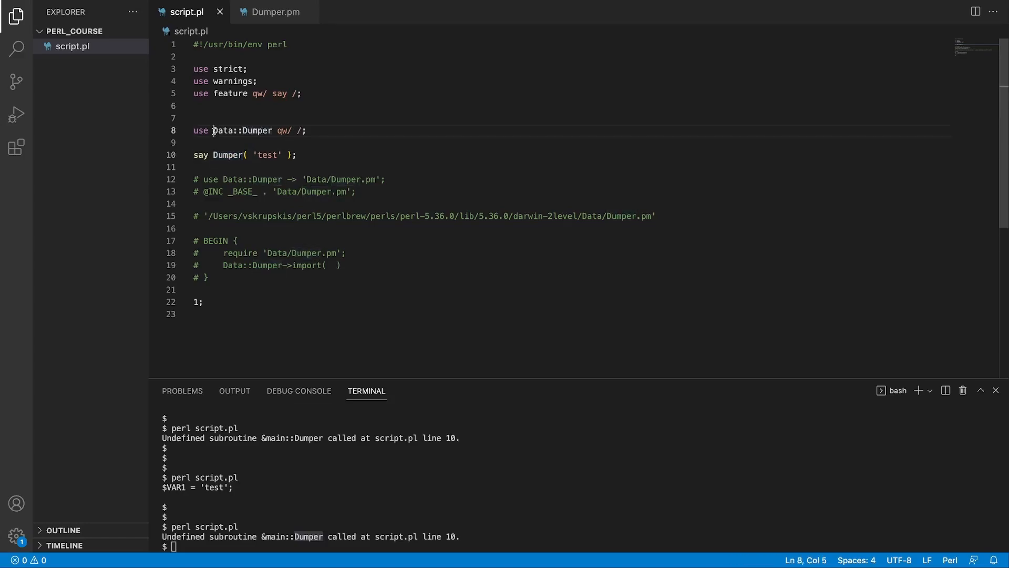
double_click(243, 131)
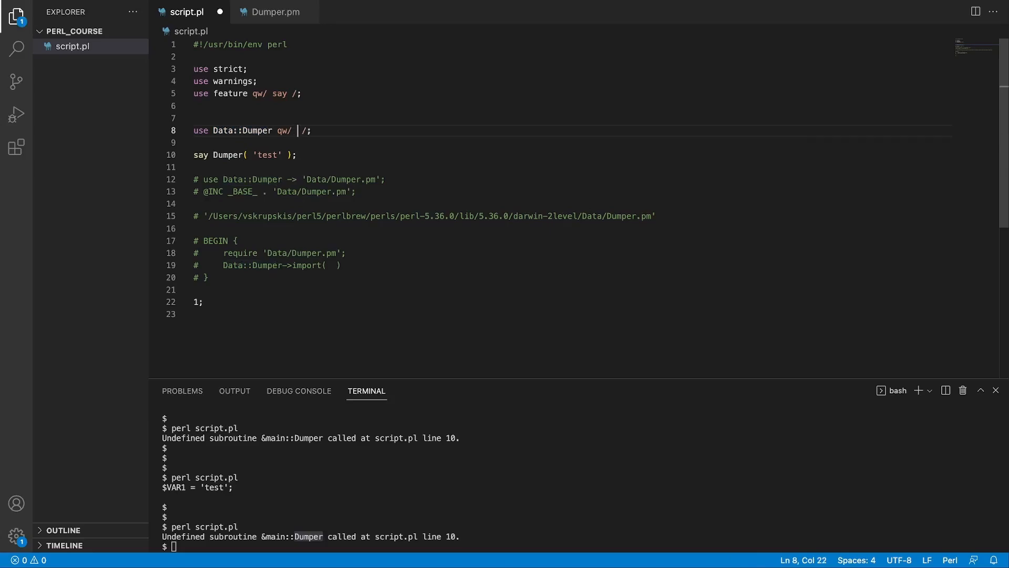
Step: Run script.pl with qw/ doesnotexit / to get the not-exported error, then remove doesnotexit
text(doesnotexit)
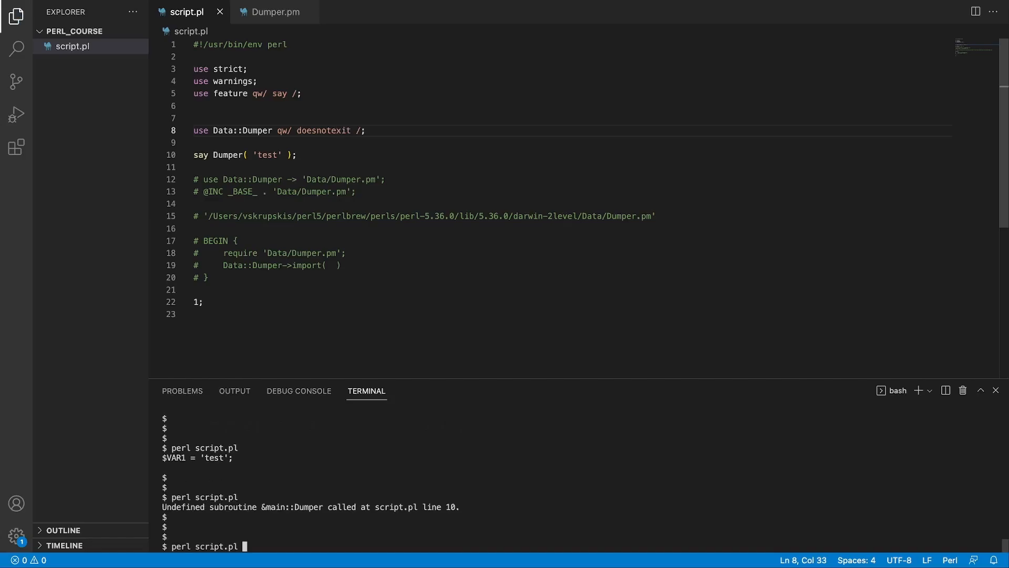
key(Return)
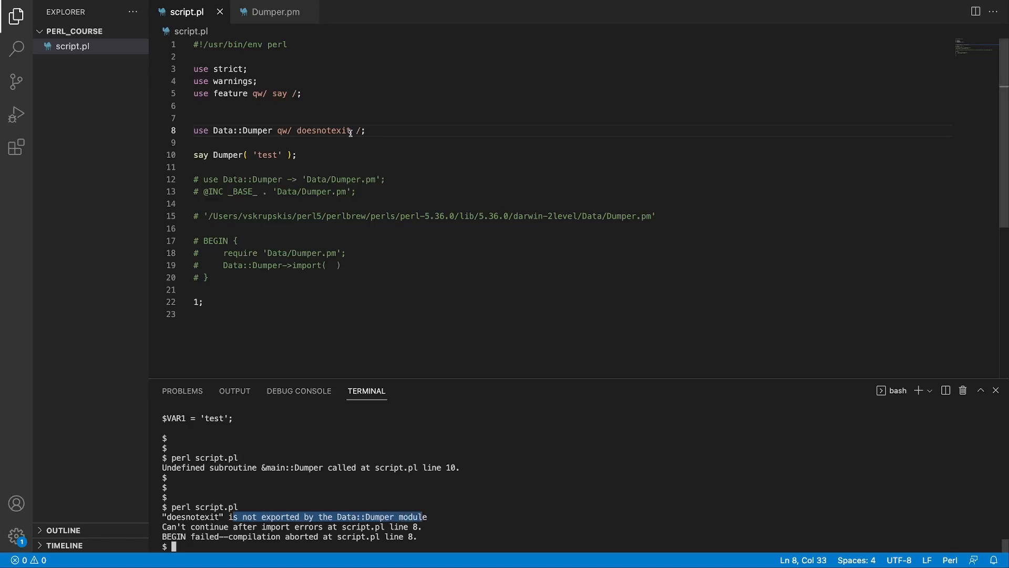
double_click(324, 130)
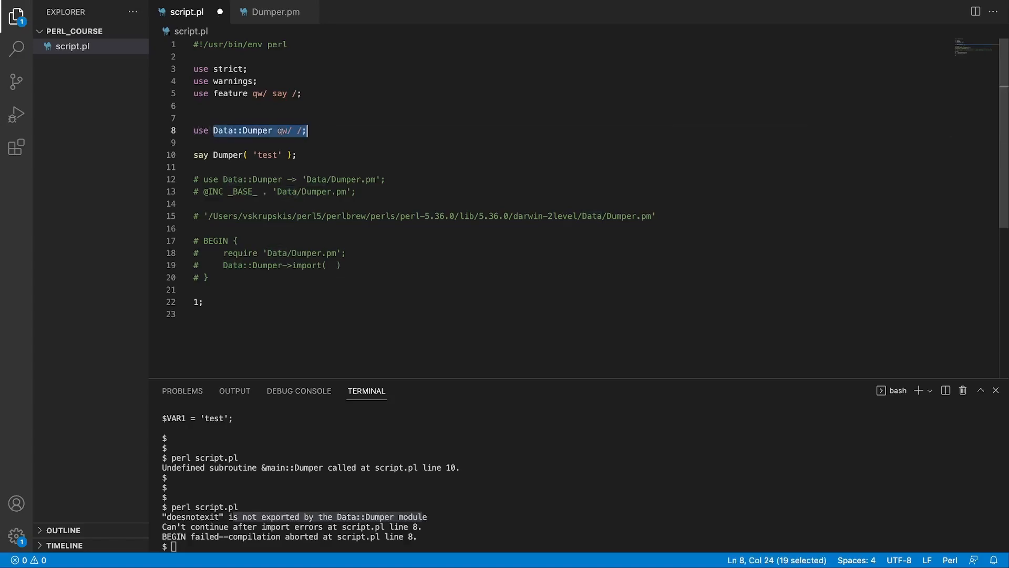
click(273, 154)
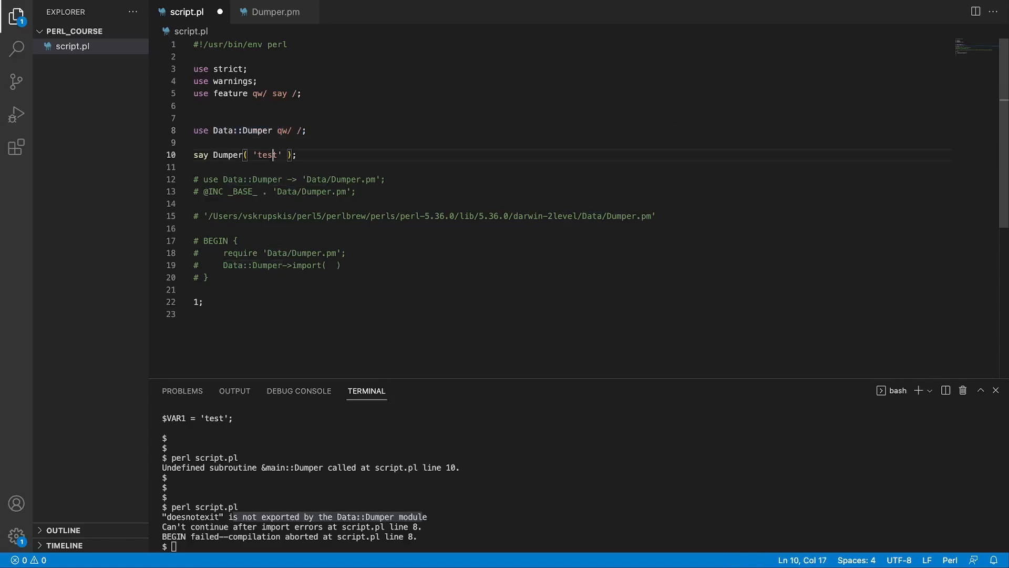
text(Data::Dumper::)
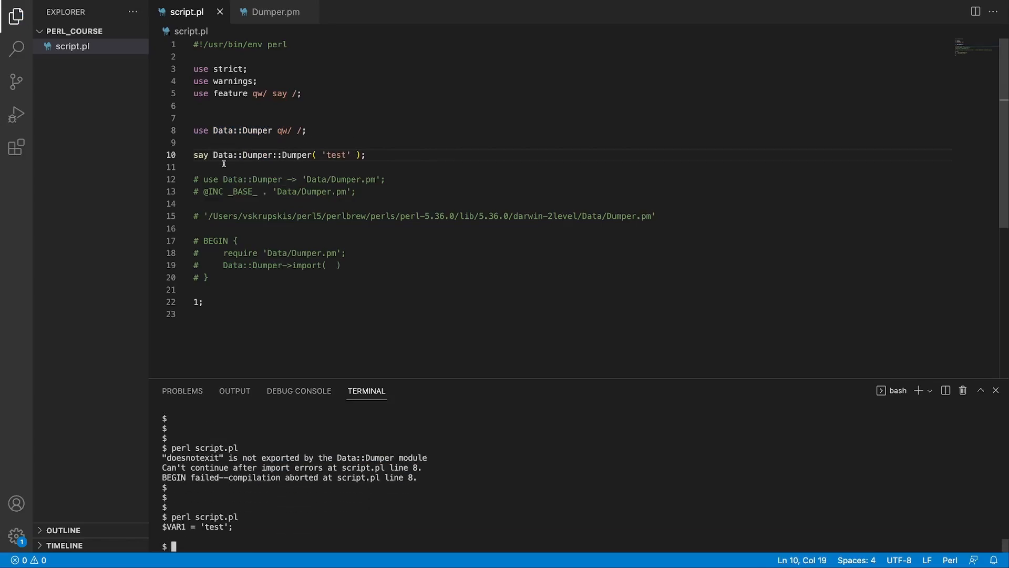
double_click(297, 154)
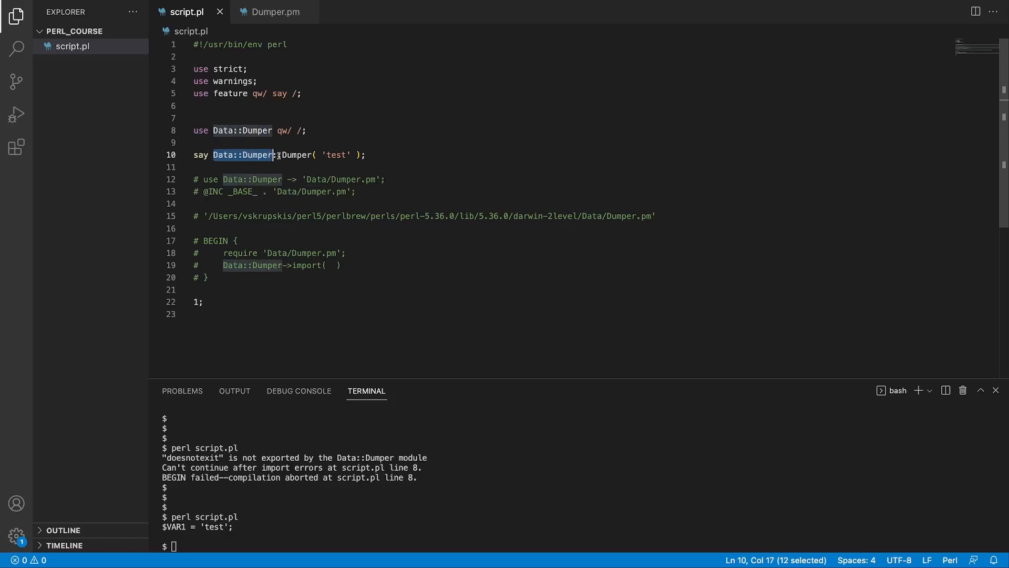
double_click(296, 154)
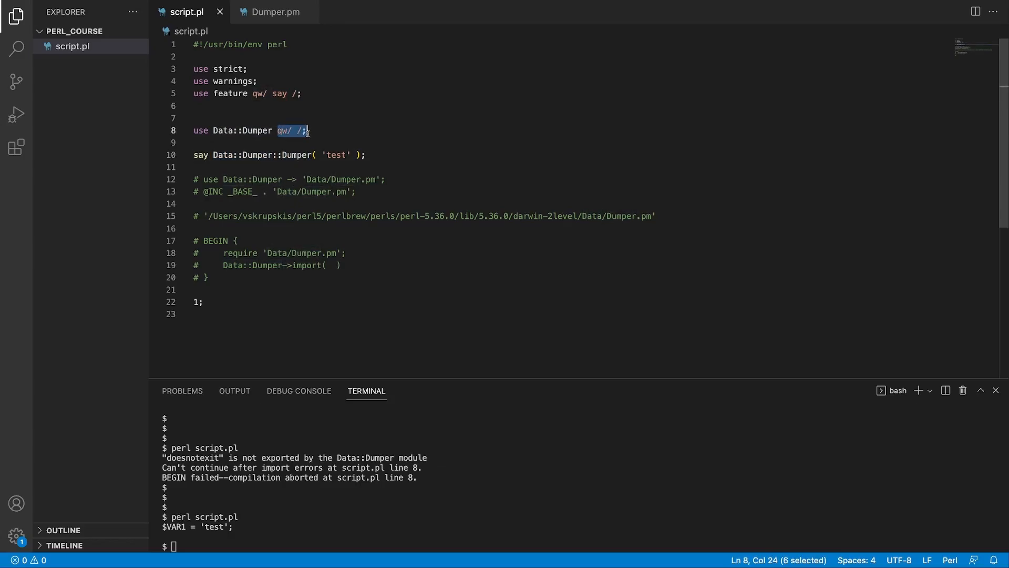
double_click(293, 154)
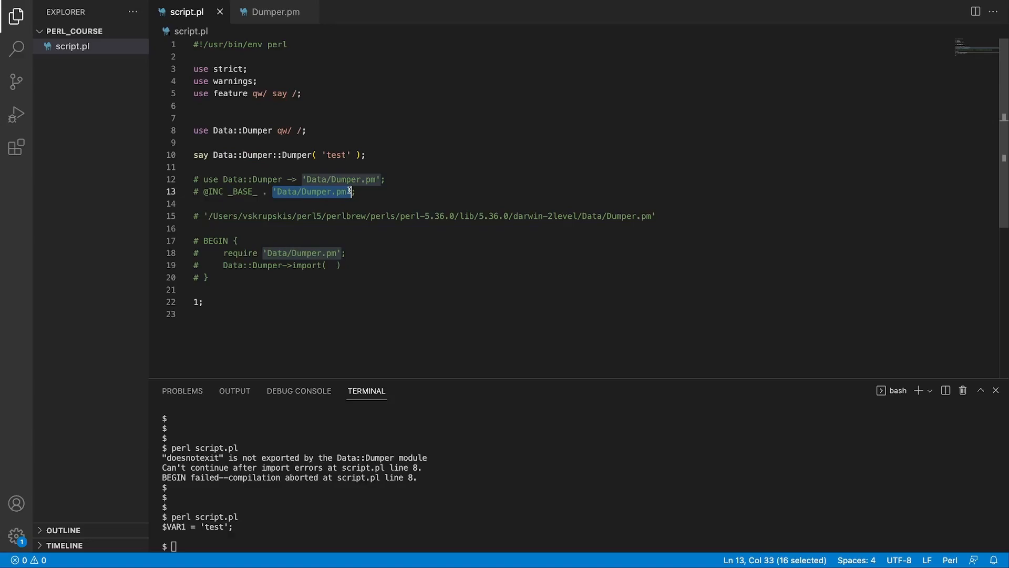
mouse_move(207, 126)
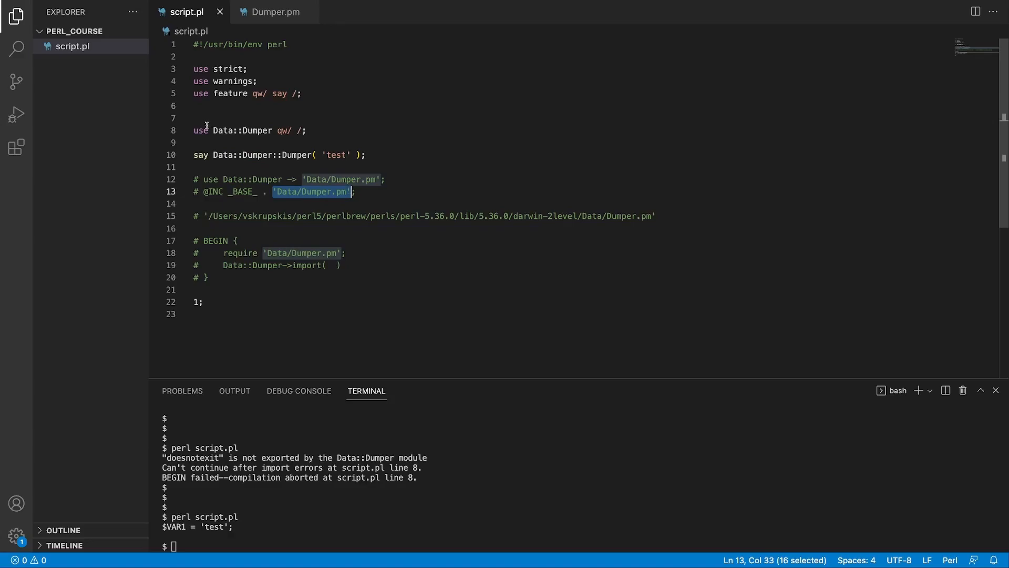
Step: Write require 'Data/Dumper.pm'; on line 8 and point out the Data directory in the path
text(requir)
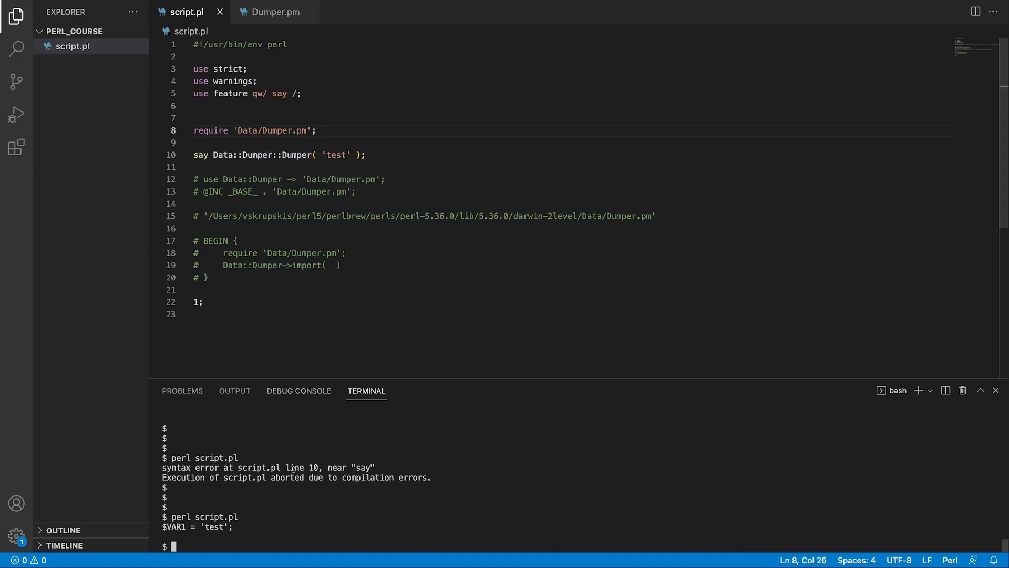
double_click(271, 130)
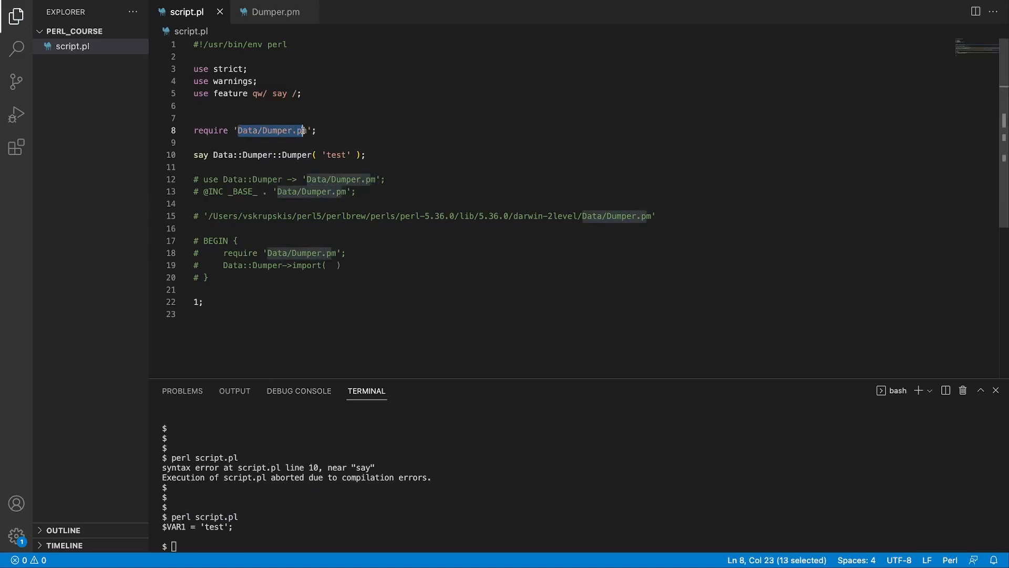
key(shift+Right)
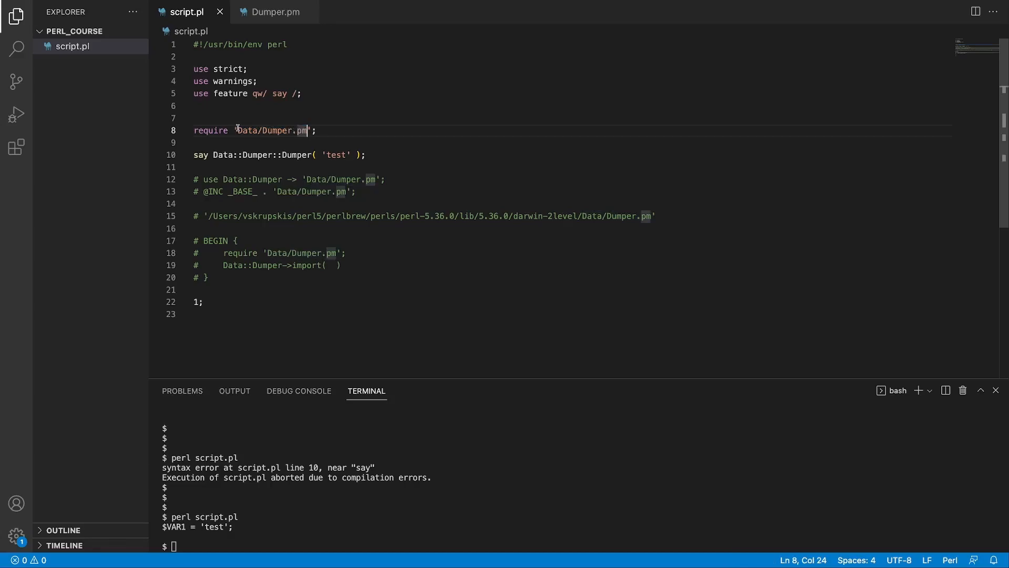
click(240, 130)
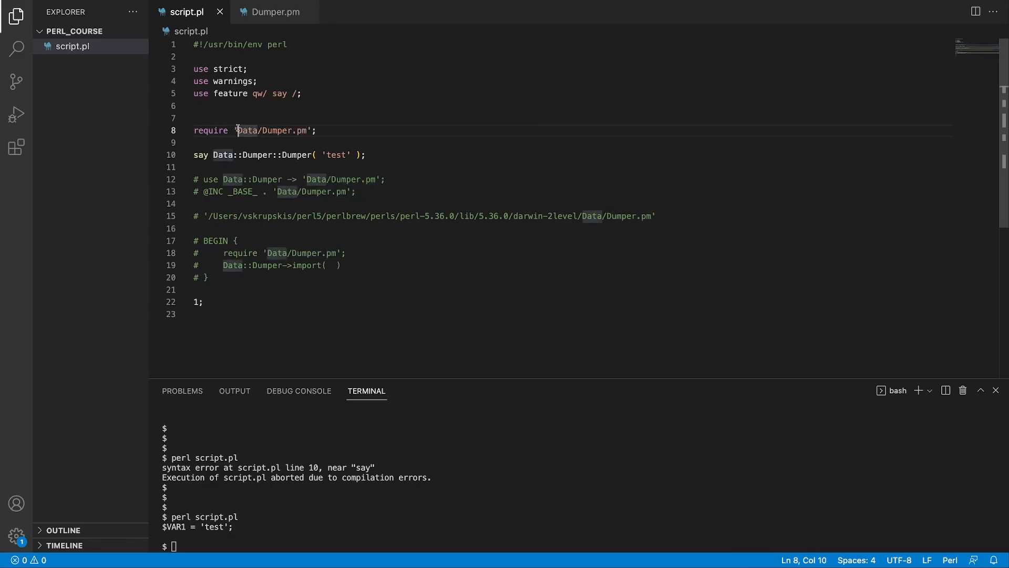
click(195, 131)
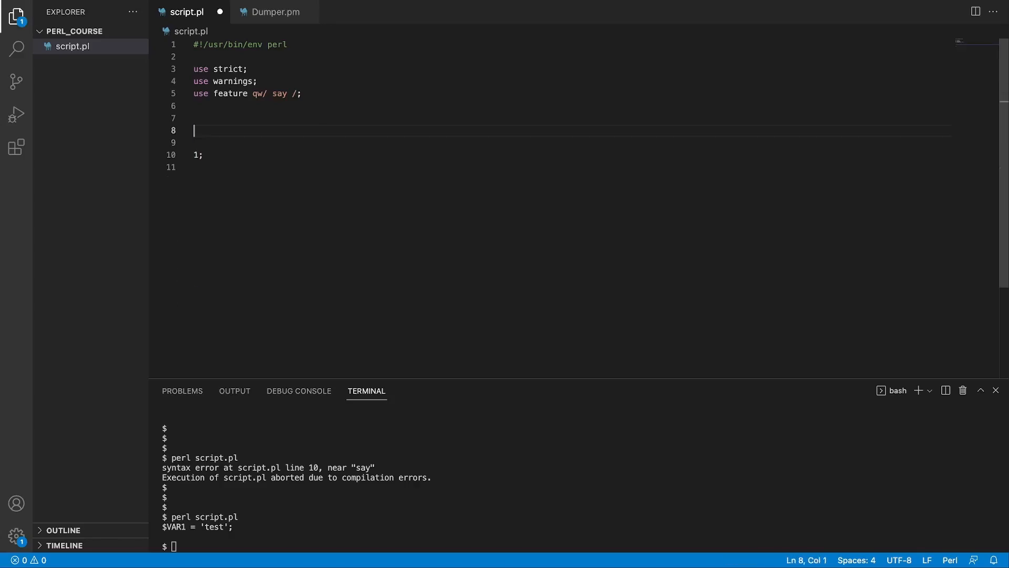
mouse_move(99, 127)
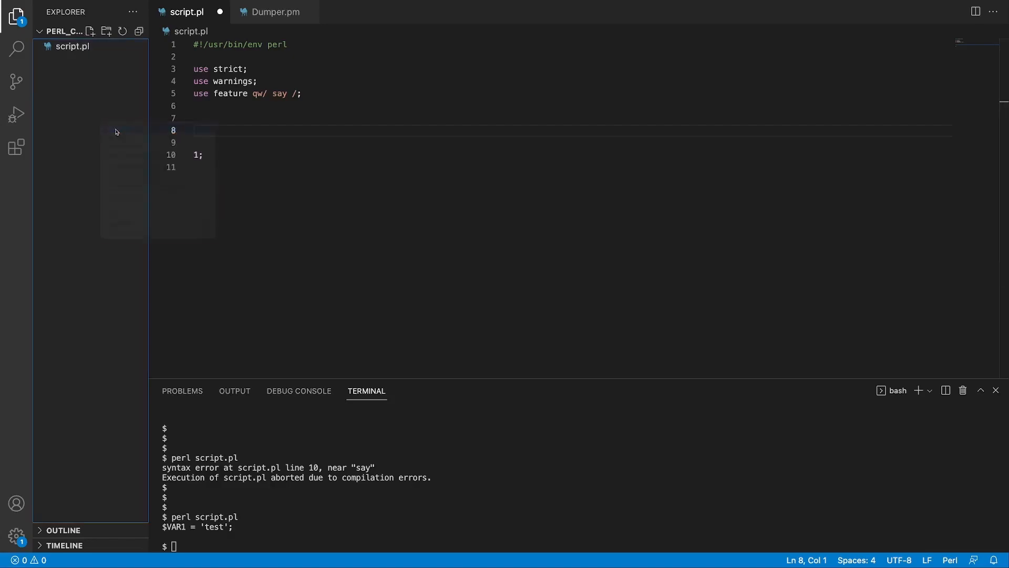
Step: Create script2.pl in the Explorer with the usr/bin perl shebang and pragmas
click(91, 31)
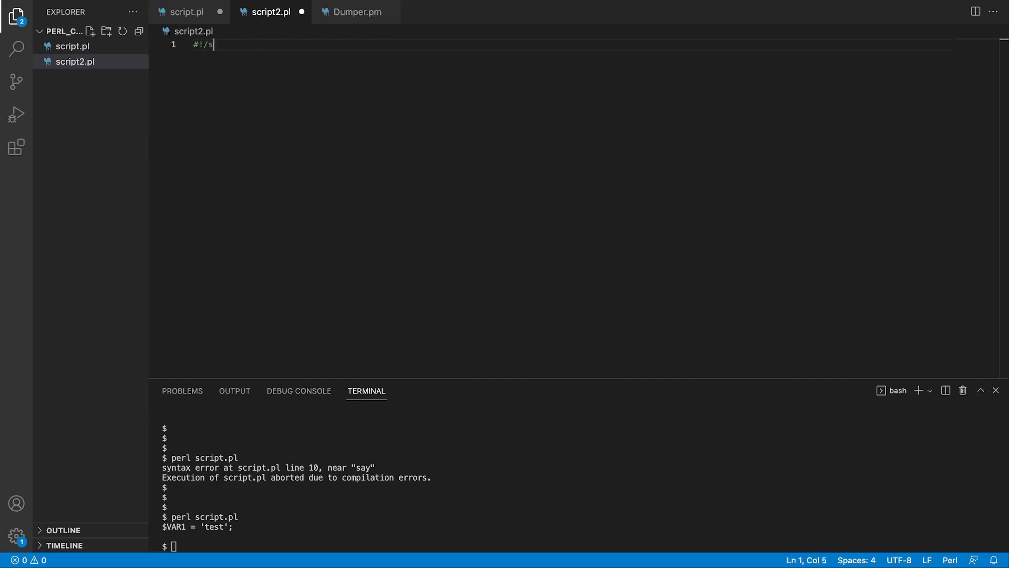
text(usr/bin/env perl)
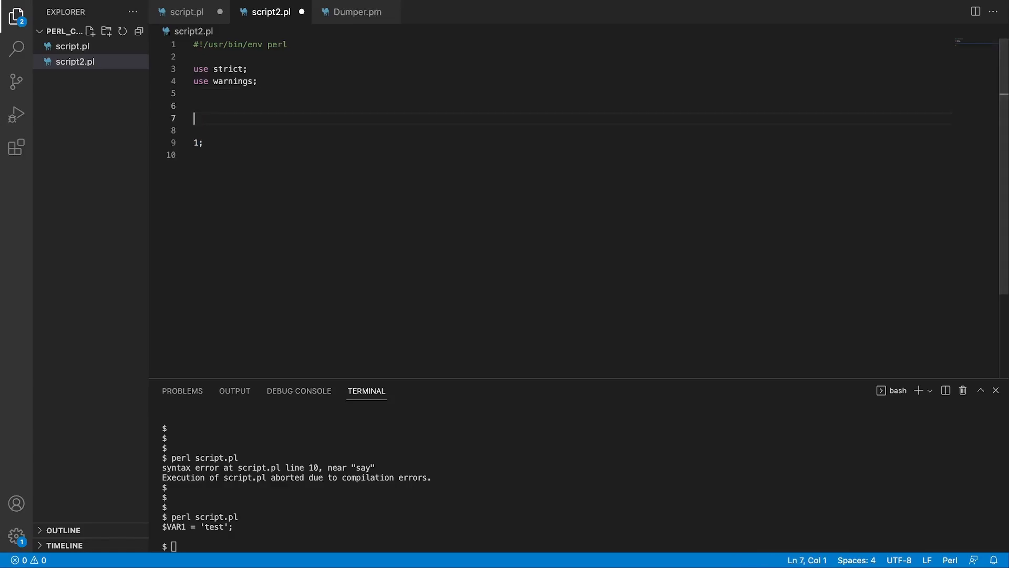
Step: Write sub hello_from_script2 { print "heya\n"; } in script2.pl and save it
text(sub hell)
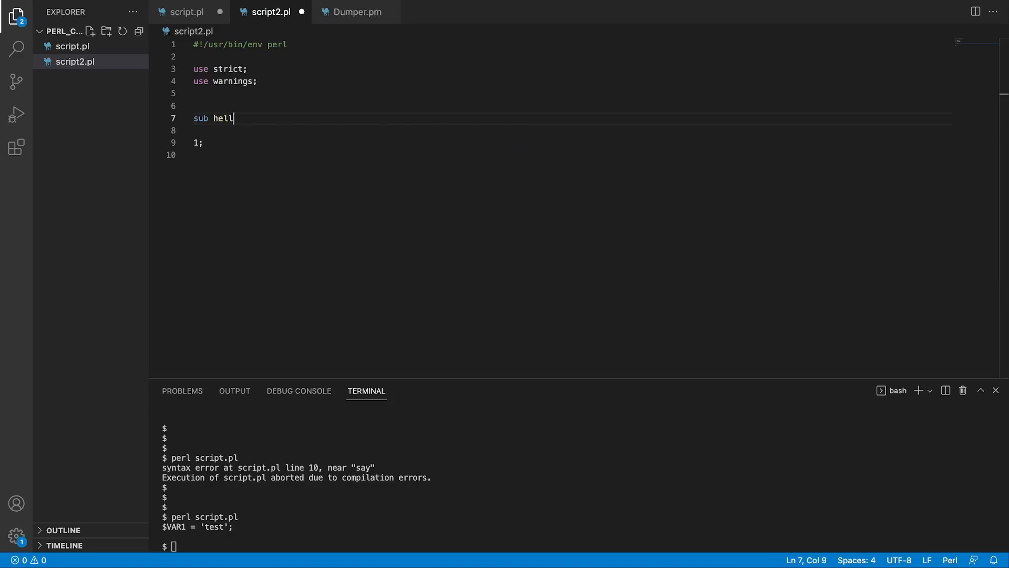
text(o_from_script)
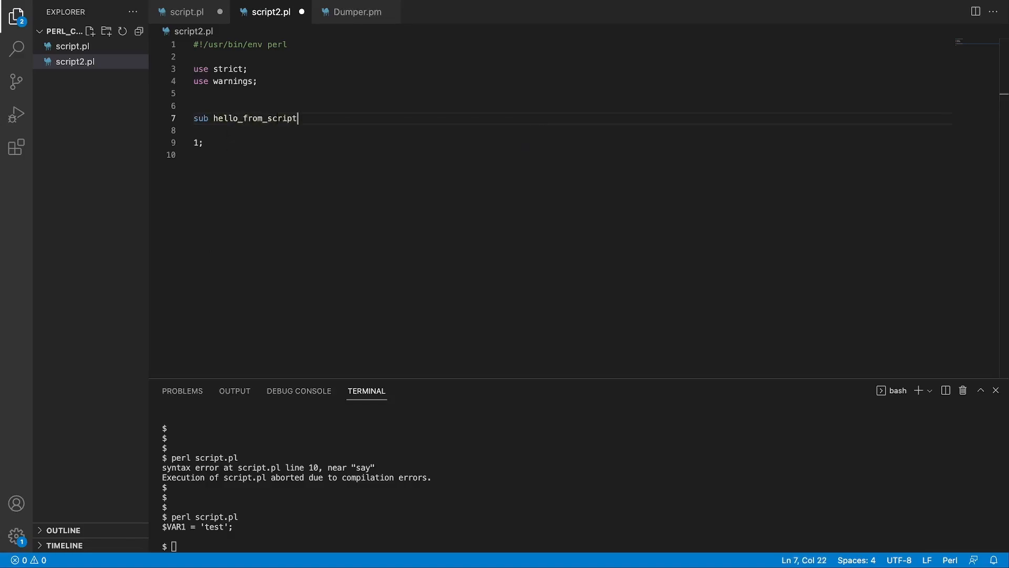
text(2 {)
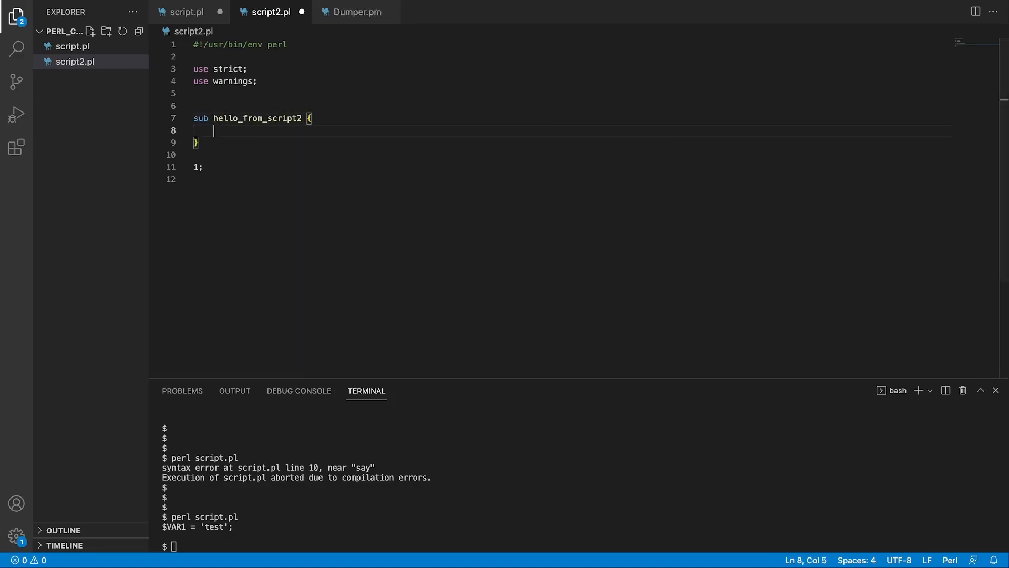
text(print "heya")
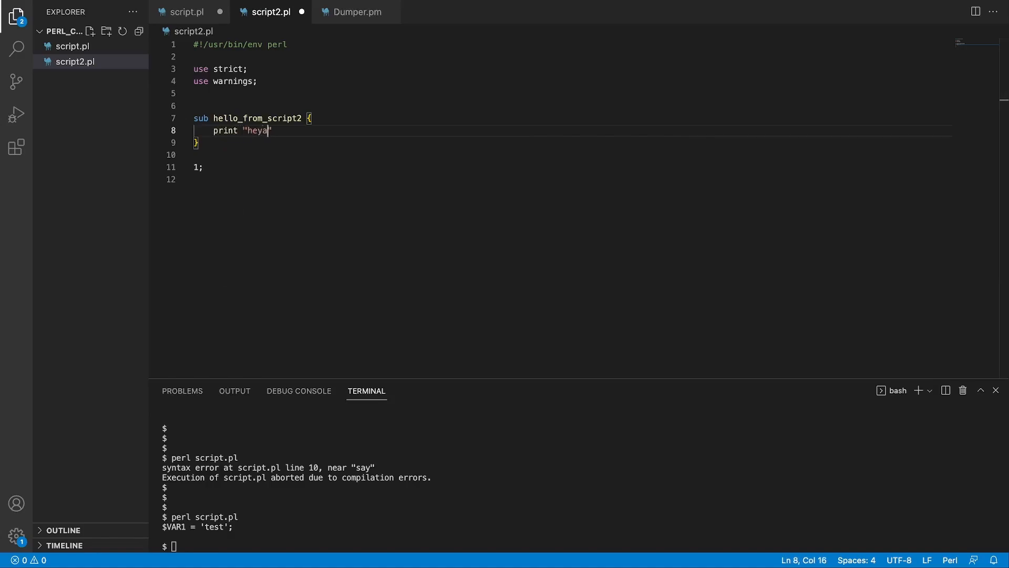
text(\n";)
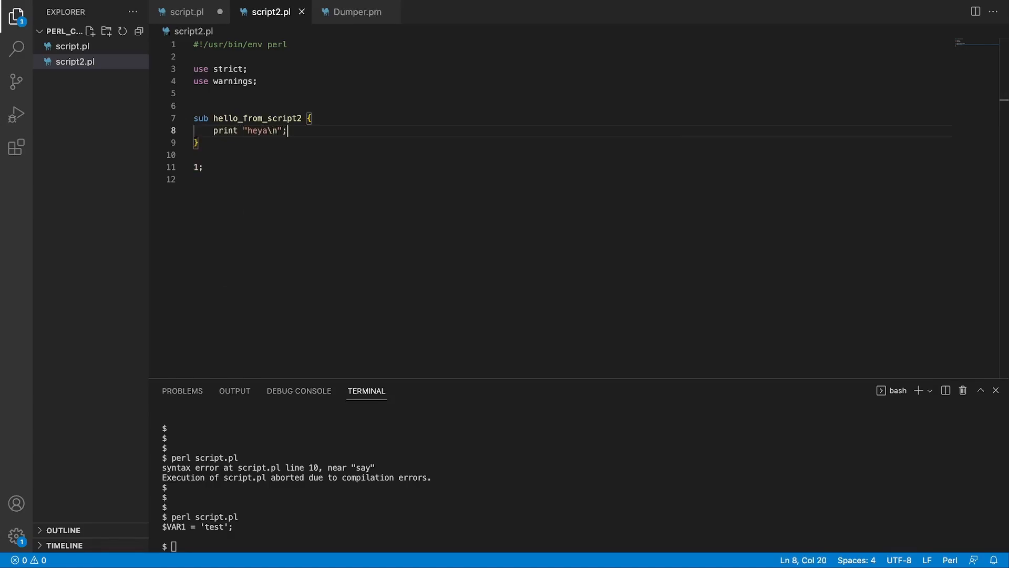
Step: Add use './script2.pl'; on line 7 of script.pl and run it to get the syntax error
click(73, 46)
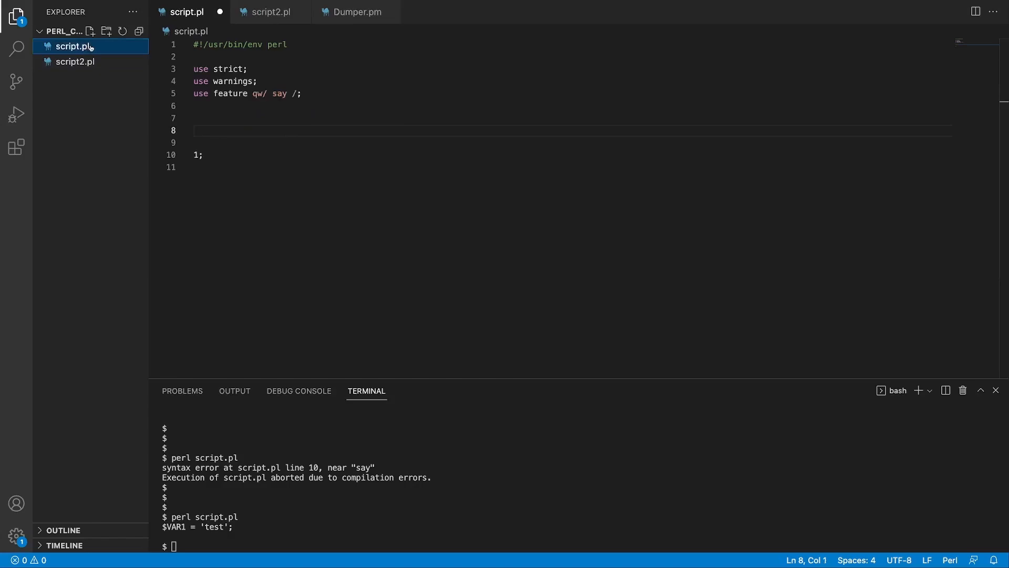
text(use './)
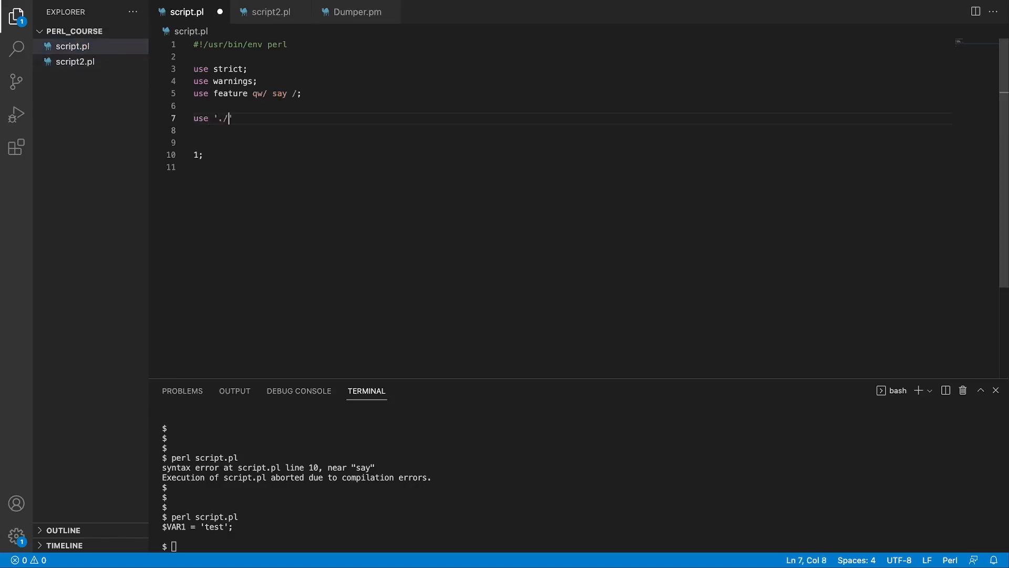
text(script2.pl';)
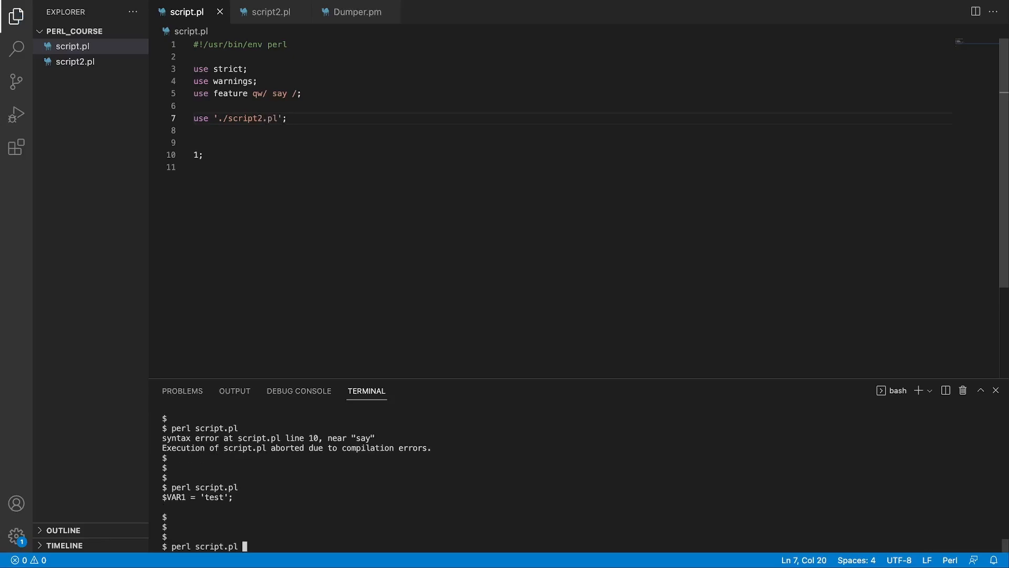
key(Return)
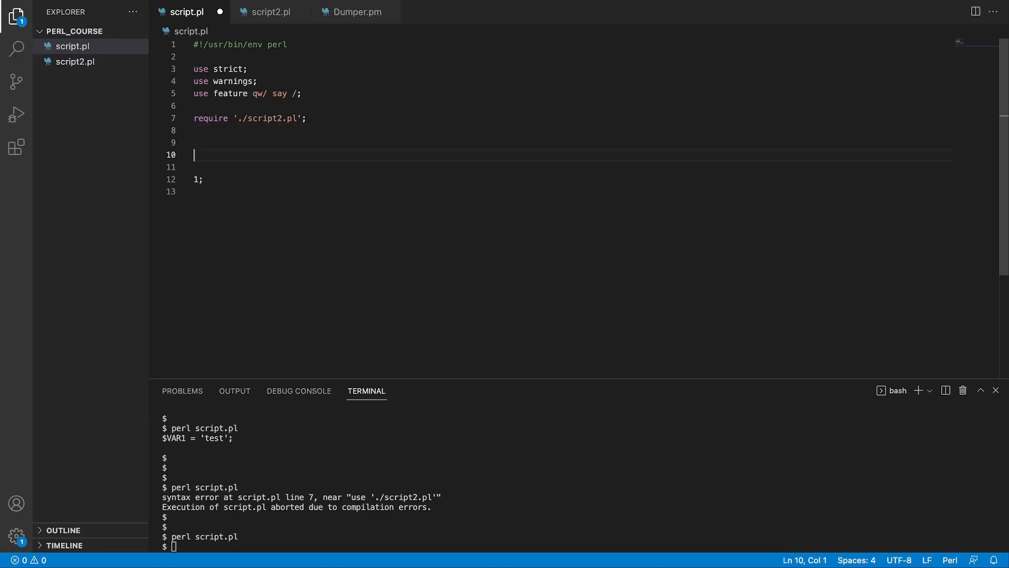
Step: Call hello_from_script2(); on line 10 after the require and run perl script.pl to print heya
text(hello_from_script2)
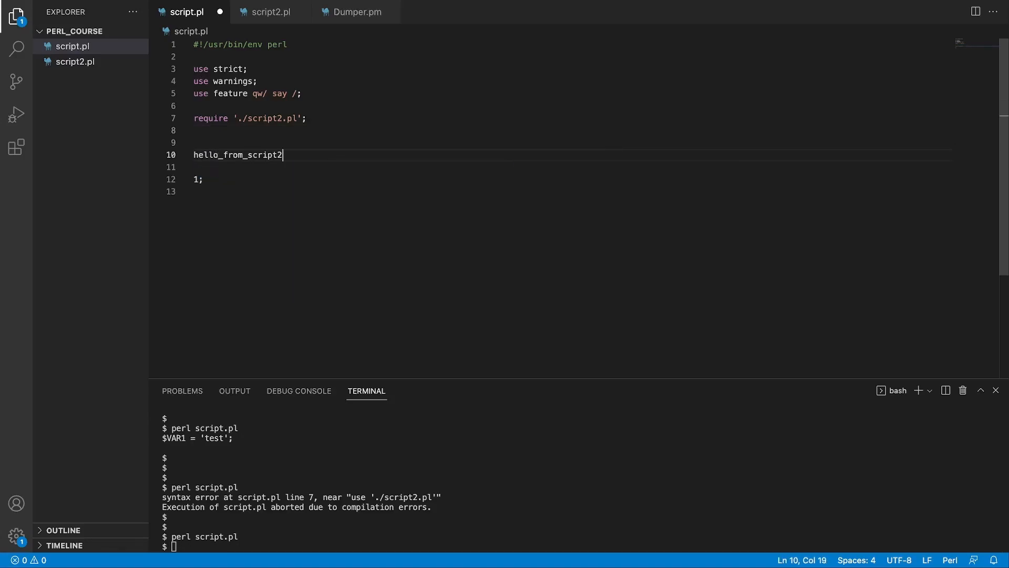
text(();)
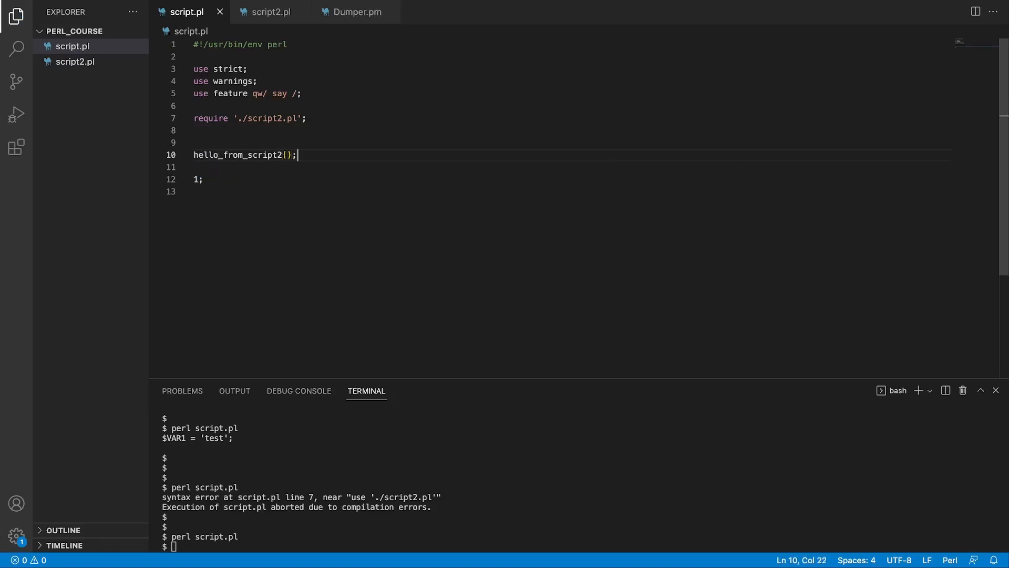
text(perl scr)
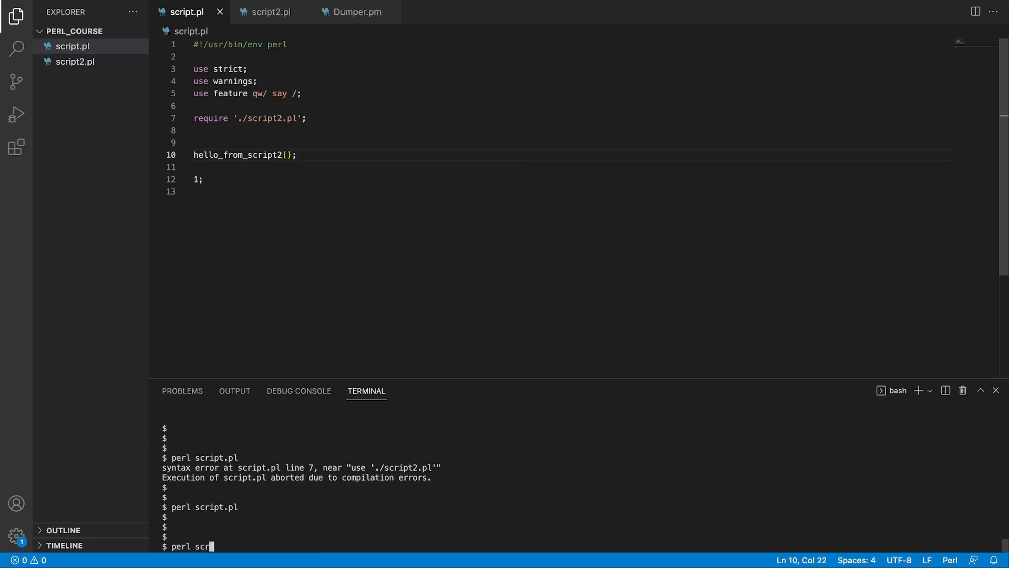
key(Return)
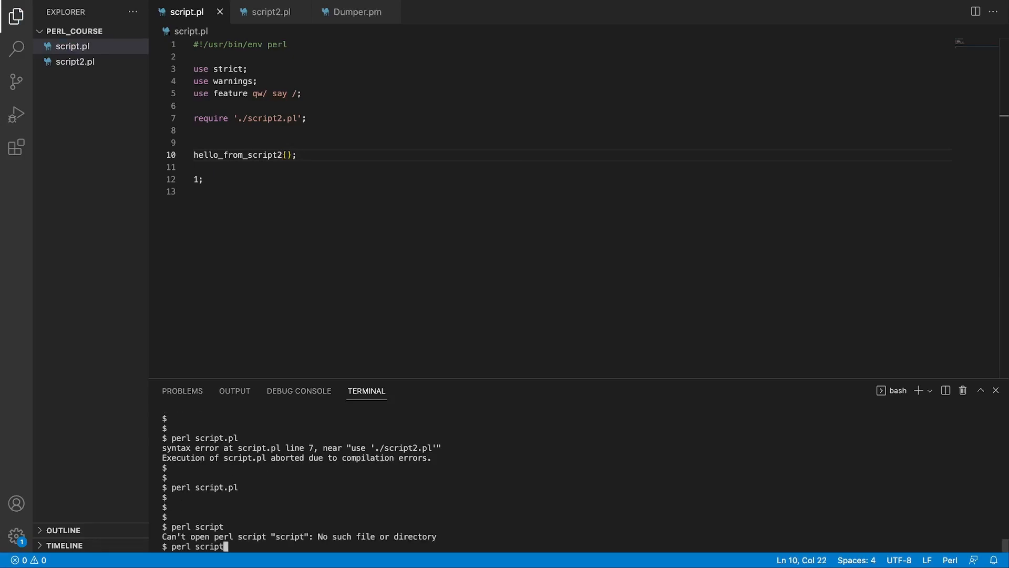
key(Return)
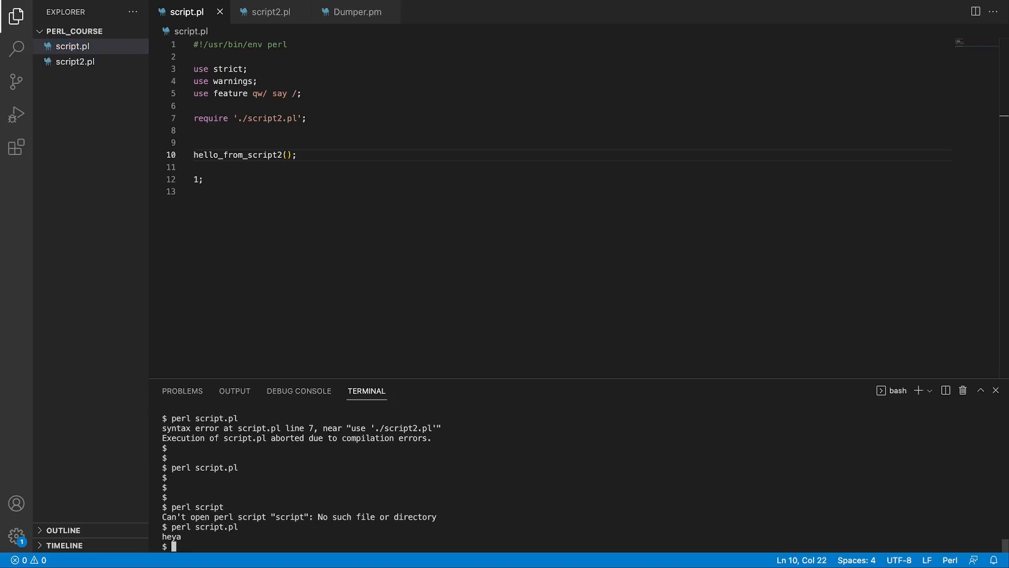